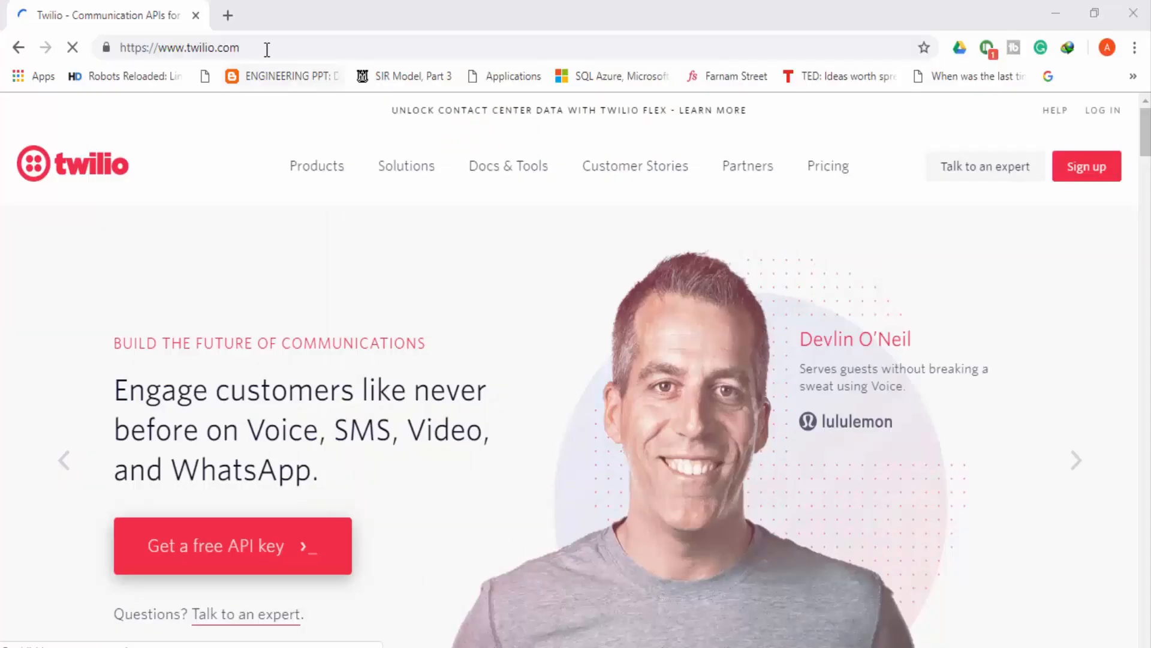
Open Twilio's free sign-up form and enter name, email and matching passwords.
left_click(180, 47)
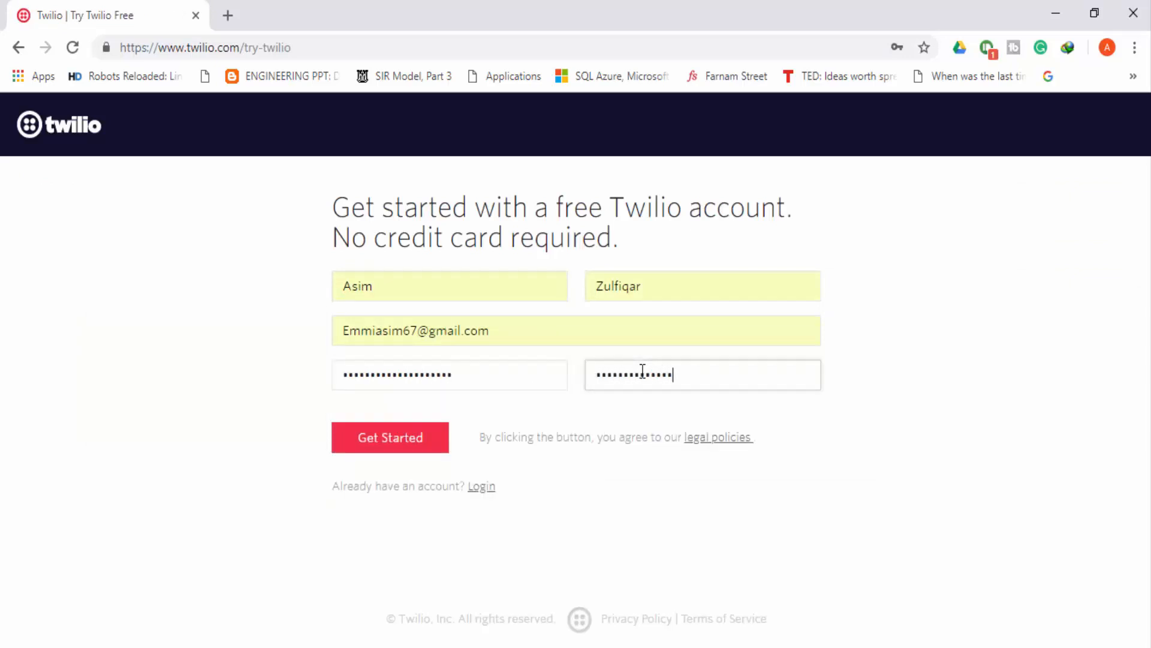
left_click(390, 437)
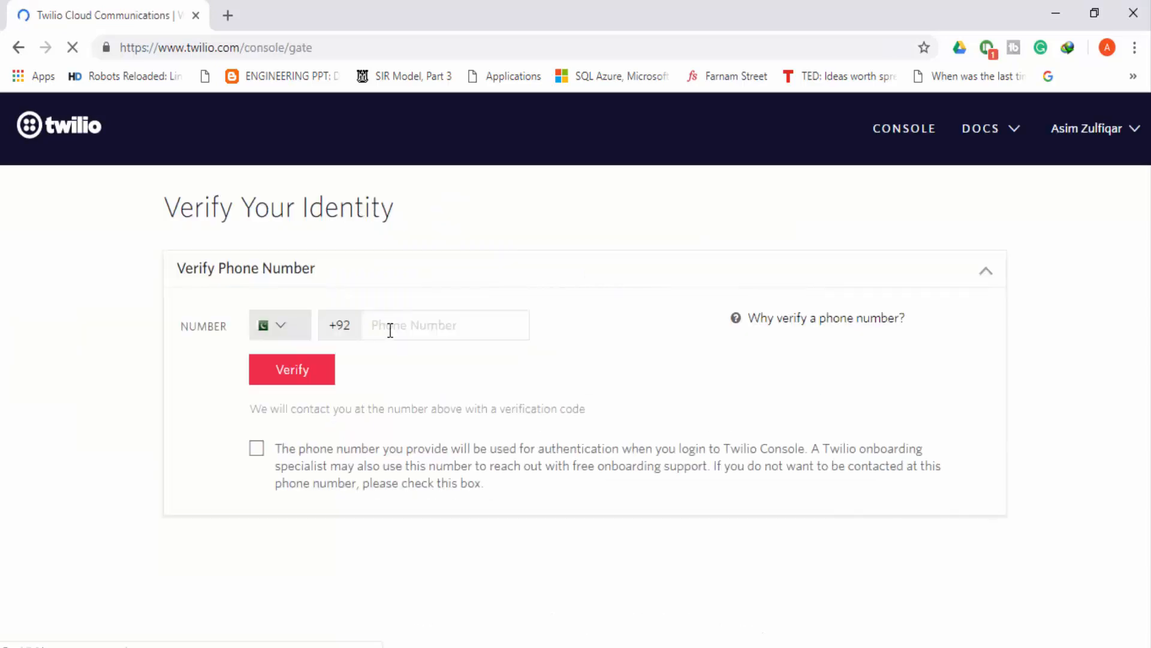
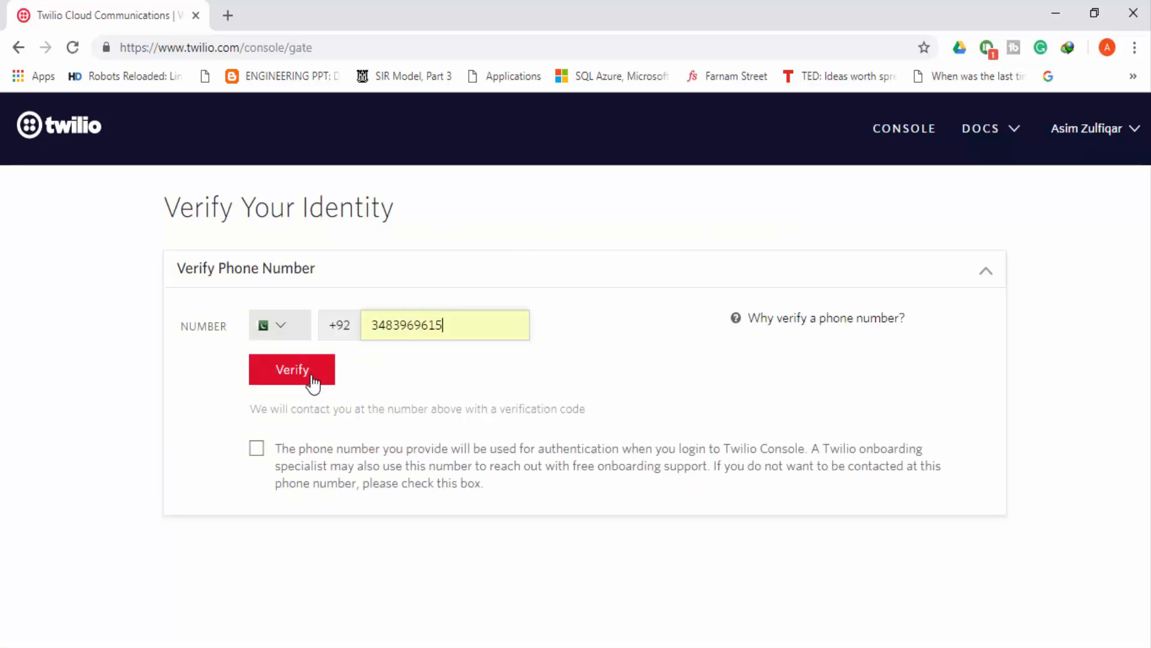
left_click(292, 370)
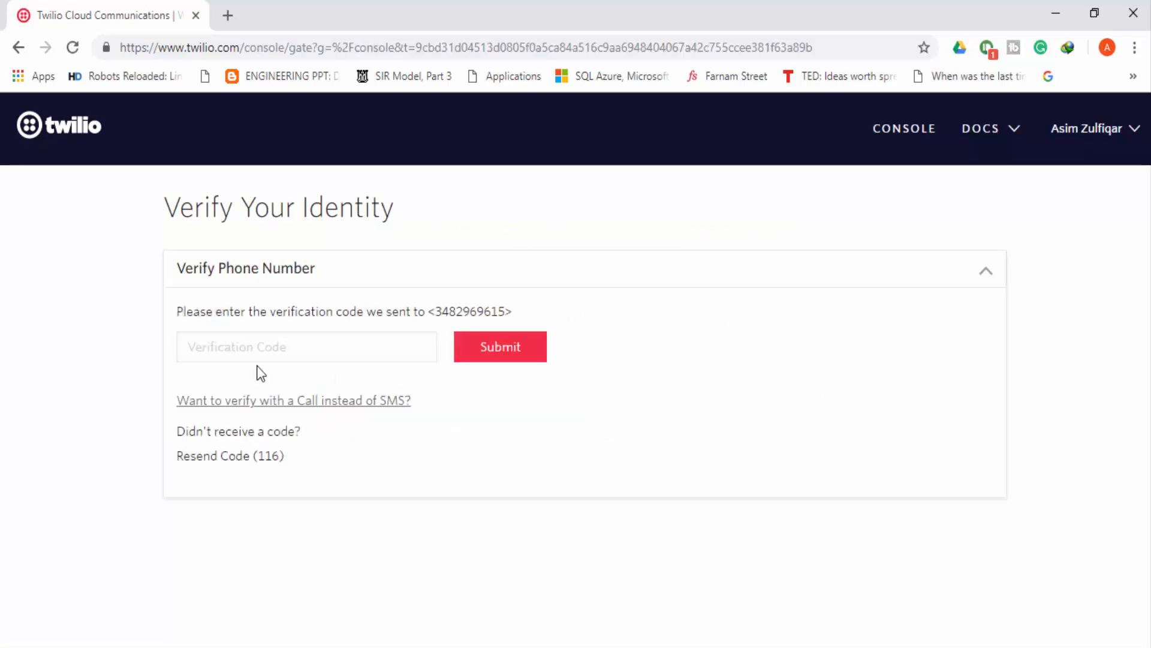
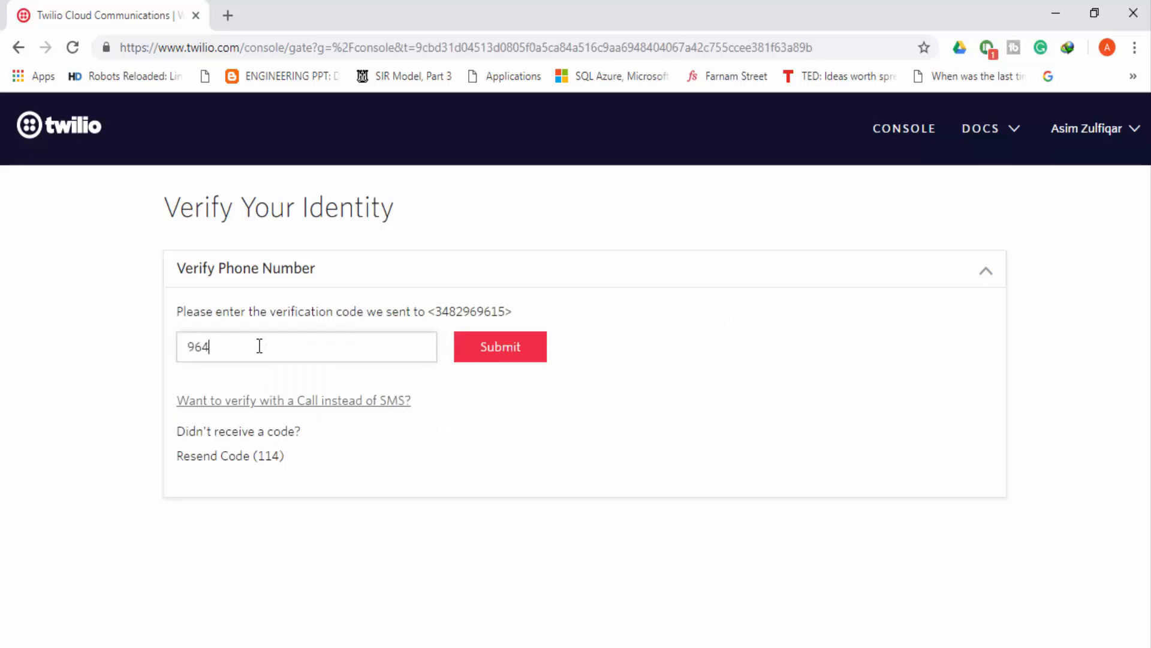
left_click(500, 347)
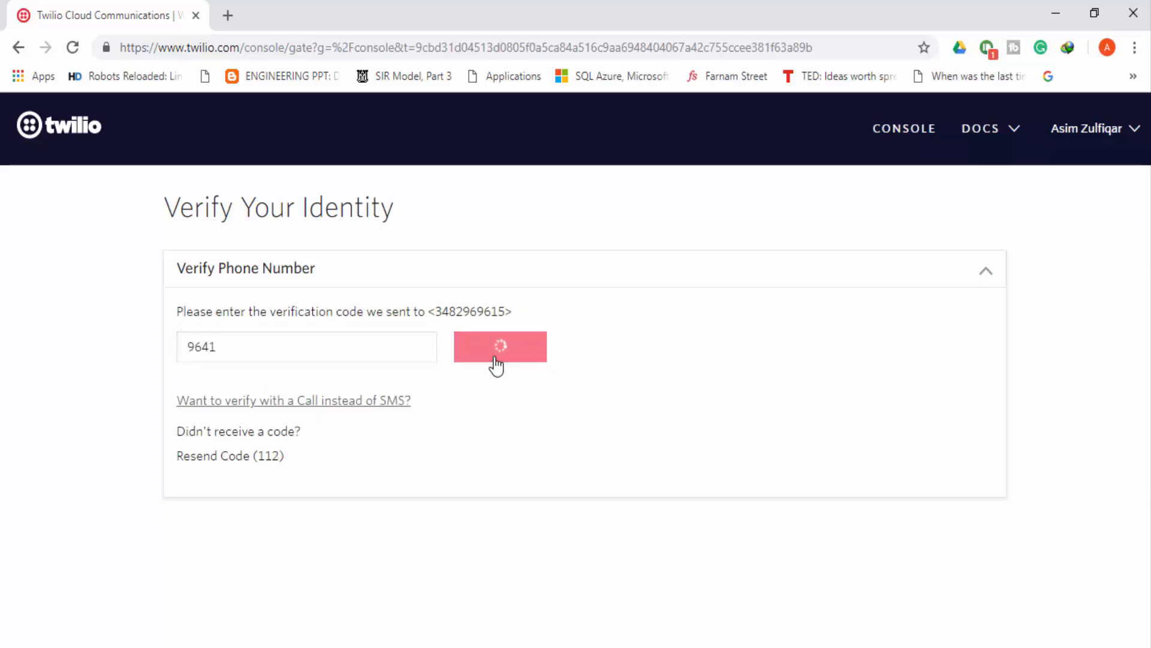
Create an SMS Chatbot project named 'Arduino Whatsapp' and reach its first Studio flow.
left_click(500, 346)
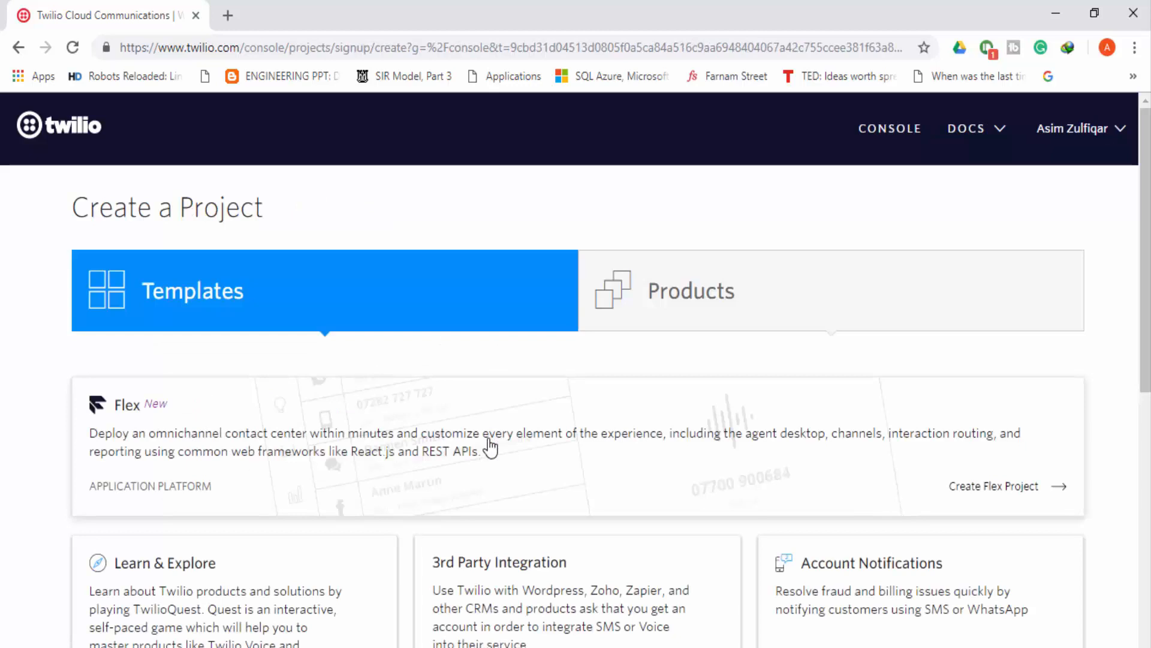
scroll("down", 3)
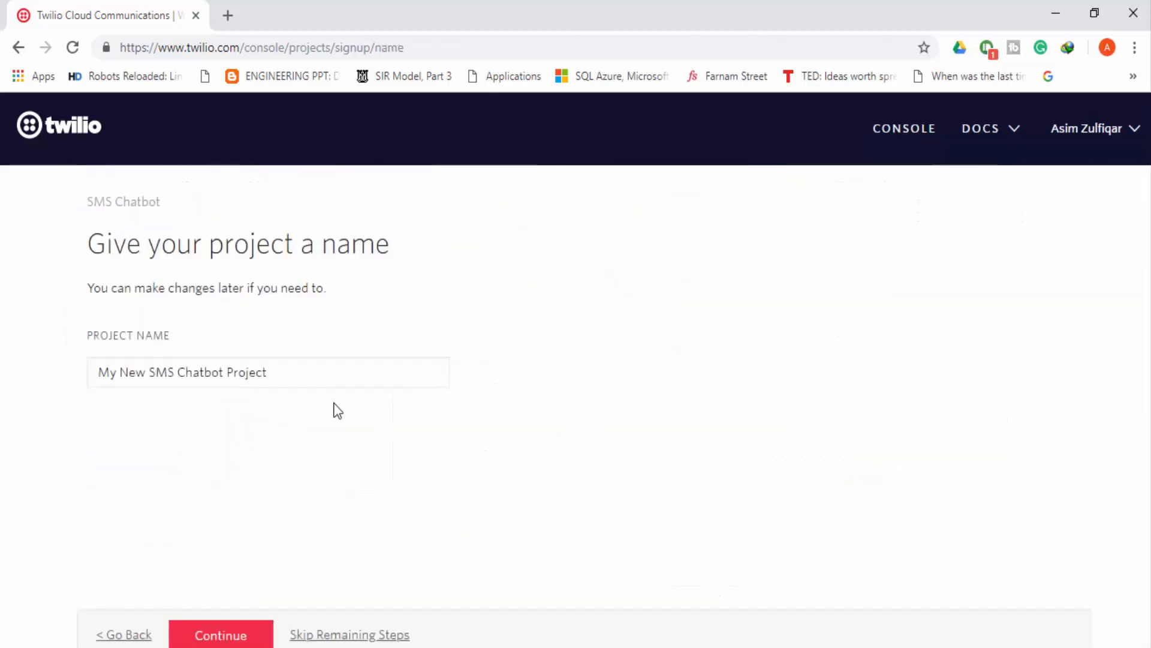
type("Arduino Whatsapp")
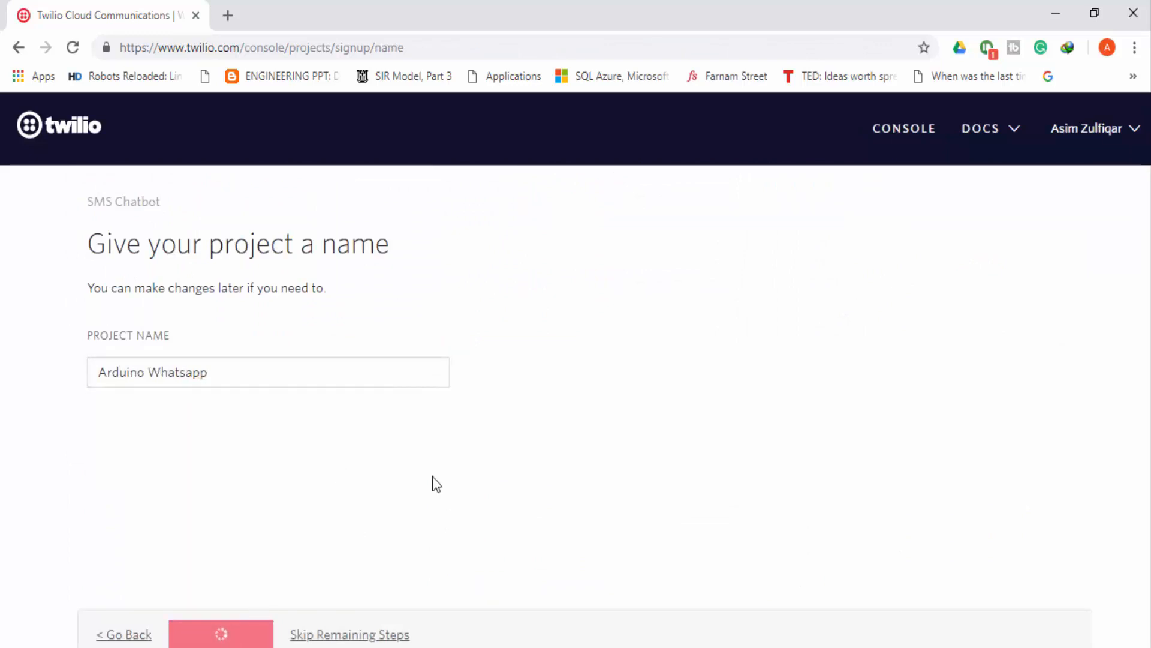
left_click(221, 634)
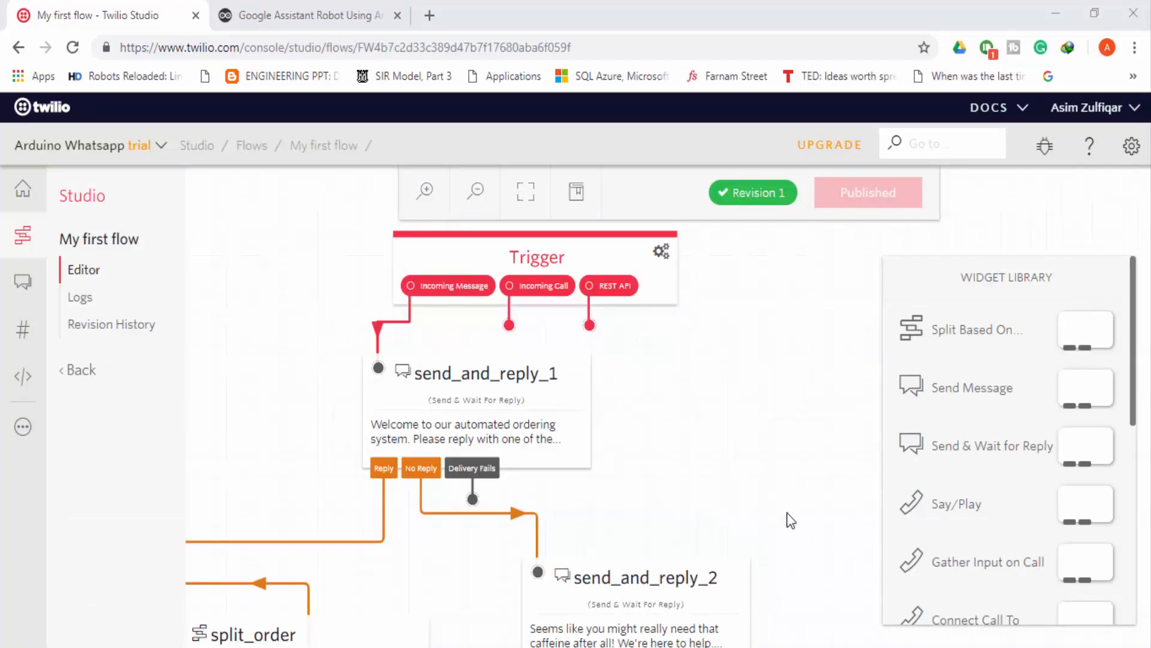
left_click(23, 284)
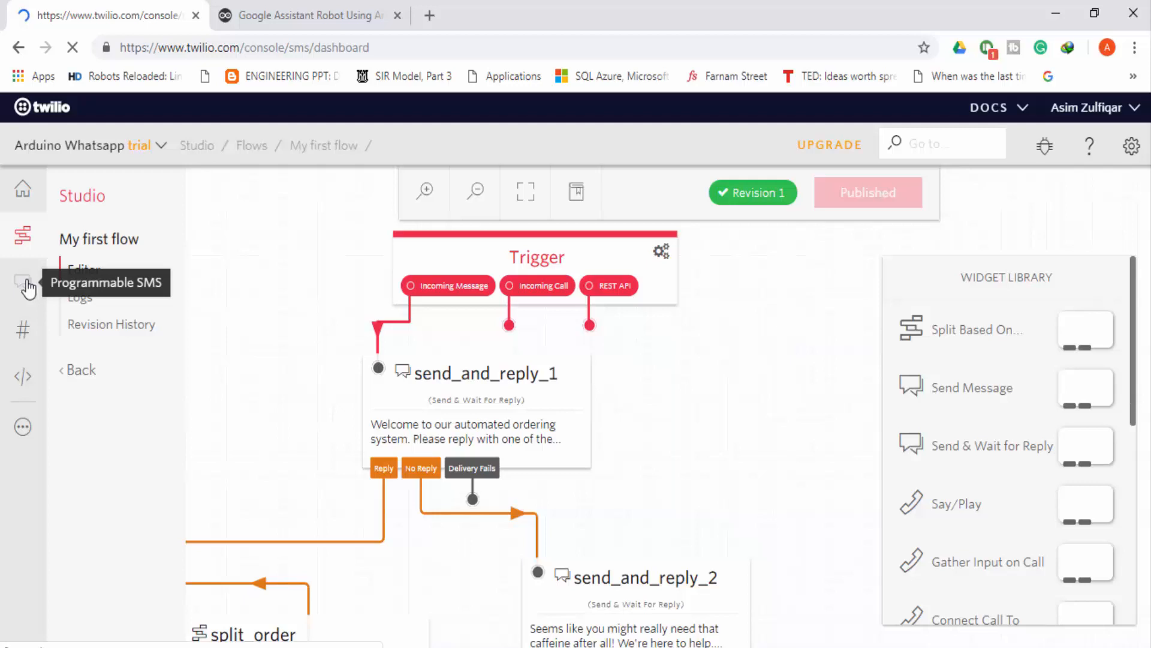
Activate the WhatsApp sandbox under Programmable SMS and show its Sandbox settings page.
left_click(23, 285)
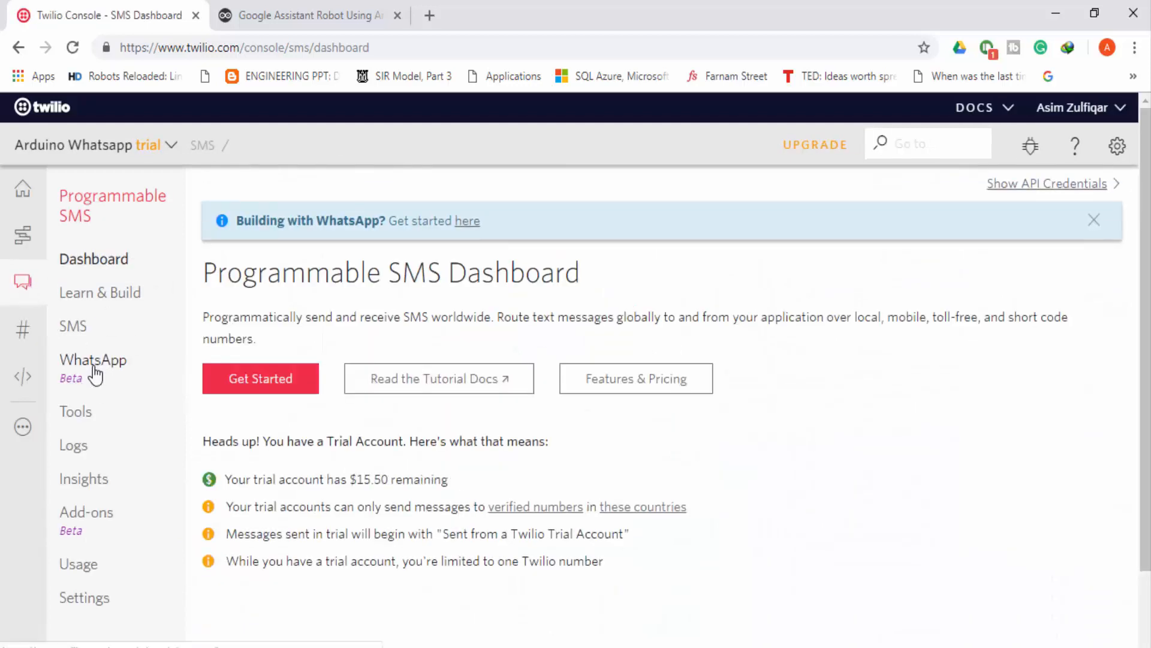
left_click(92, 360)
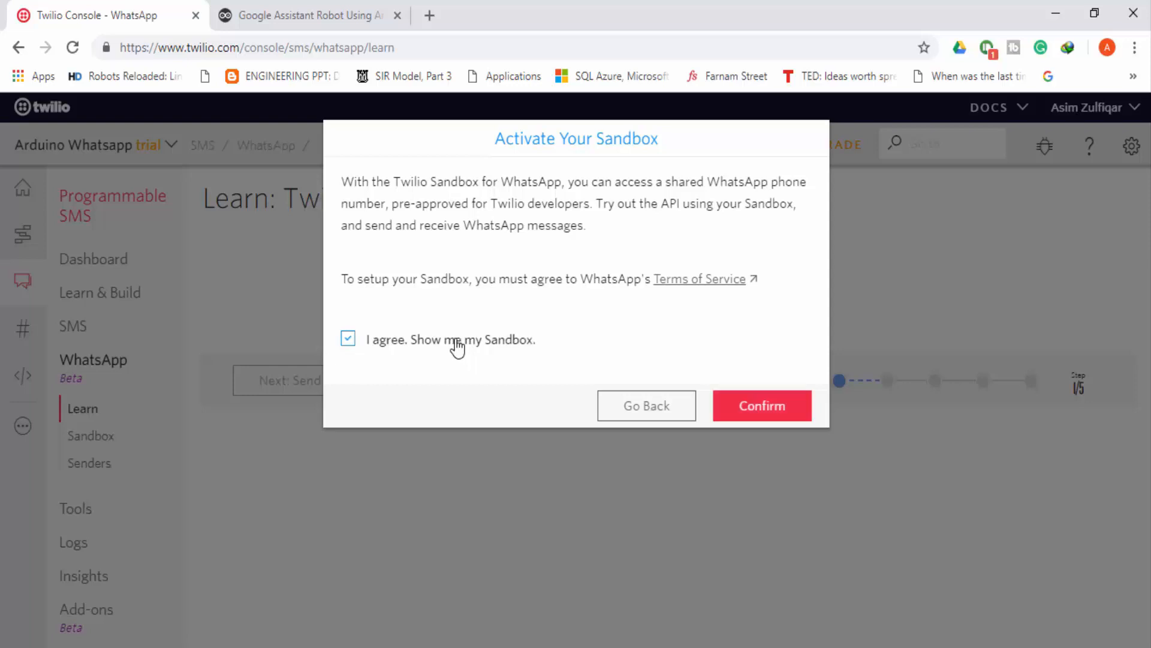
left_click(762, 406)
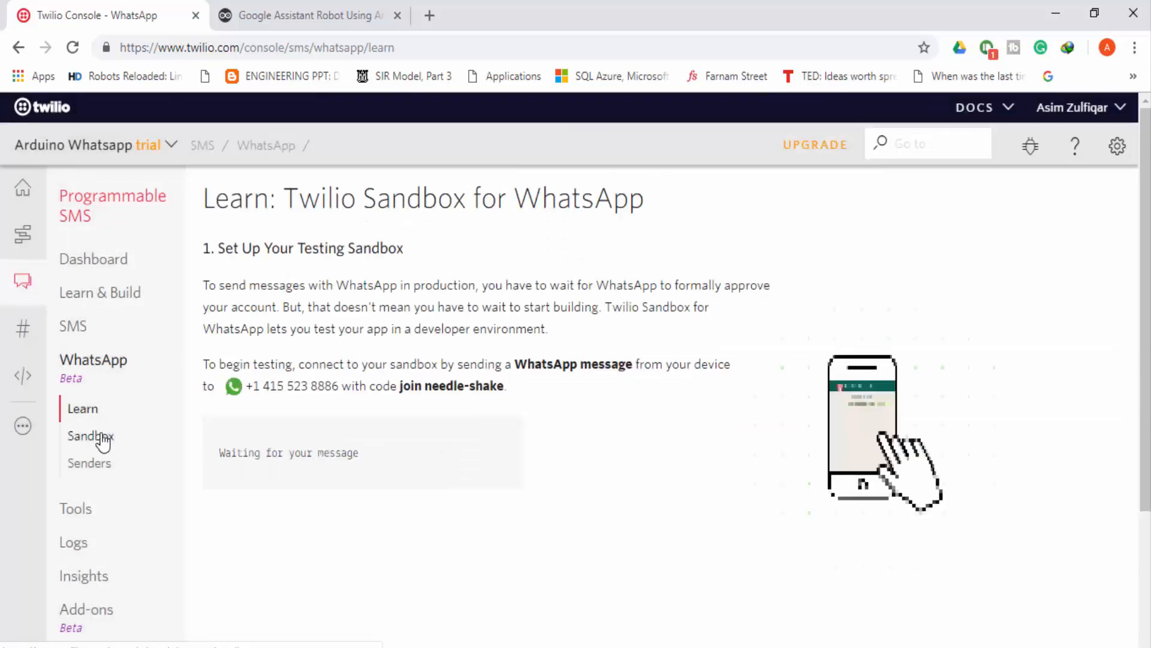
left_click(90, 436)
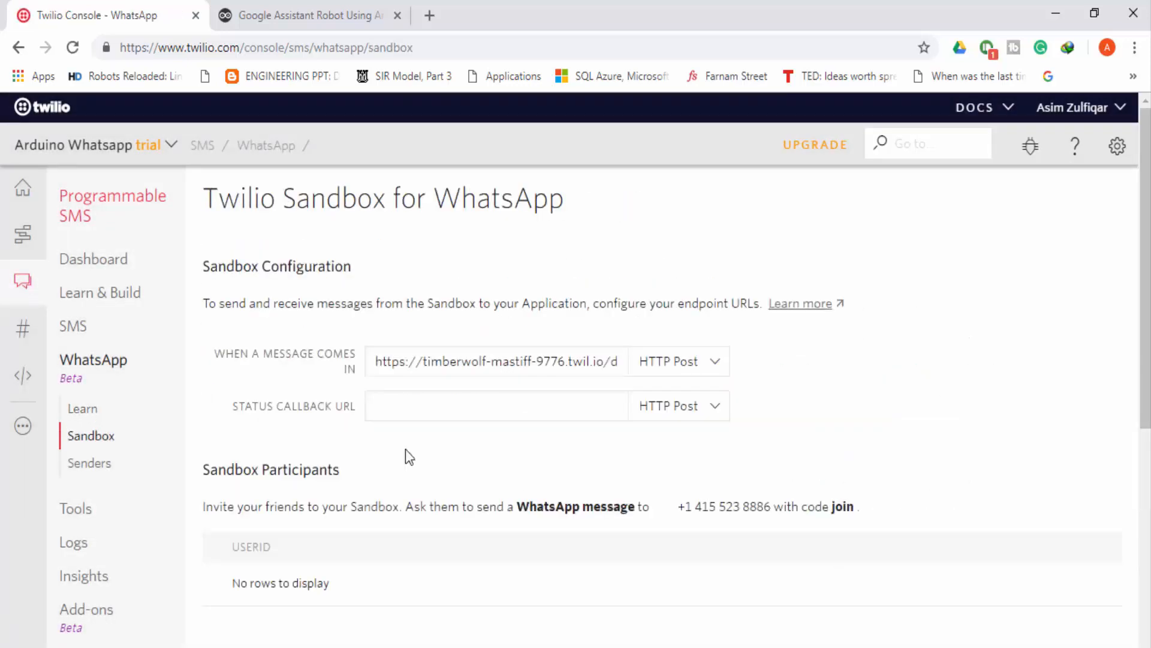
Join the WhatsApp sandbox by sending 'join needle-shake' from the phone.
scroll("down", 3)
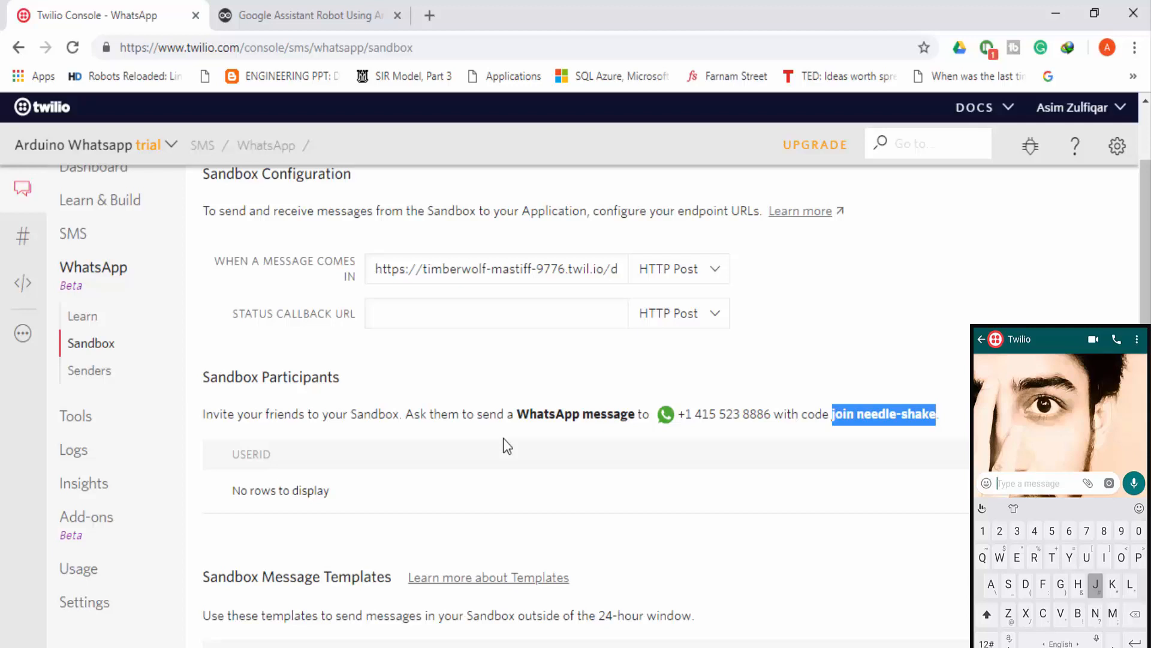
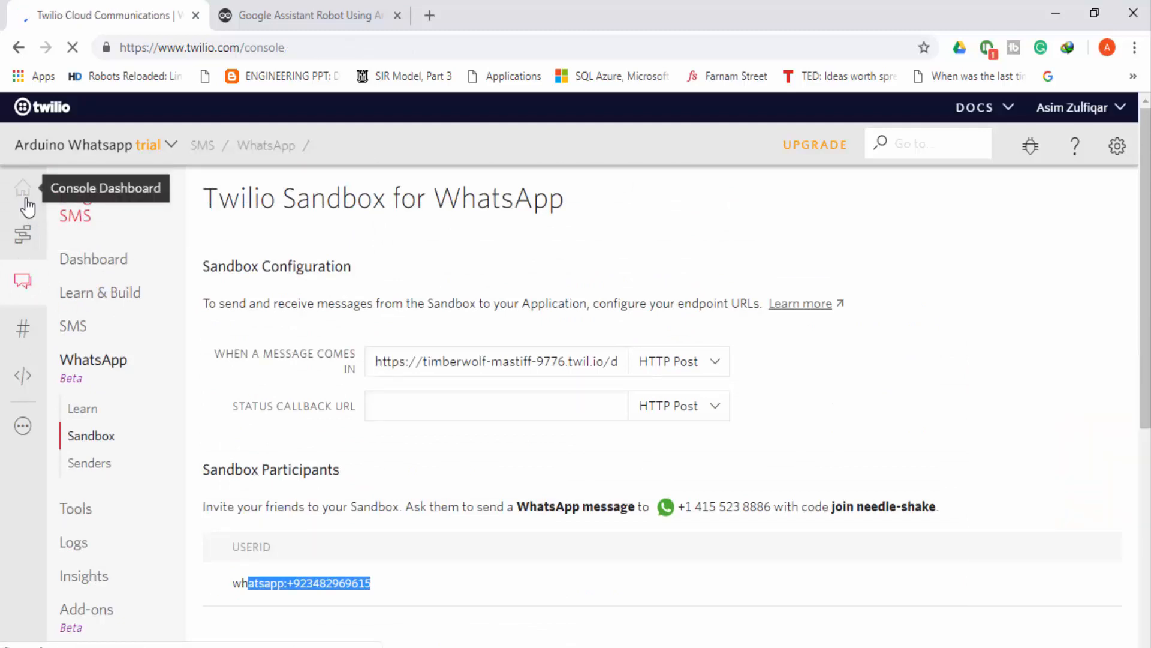
Reveal the Auth Token on the project dashboard and copy the Account SID into Notepad.
left_click(20, 192)
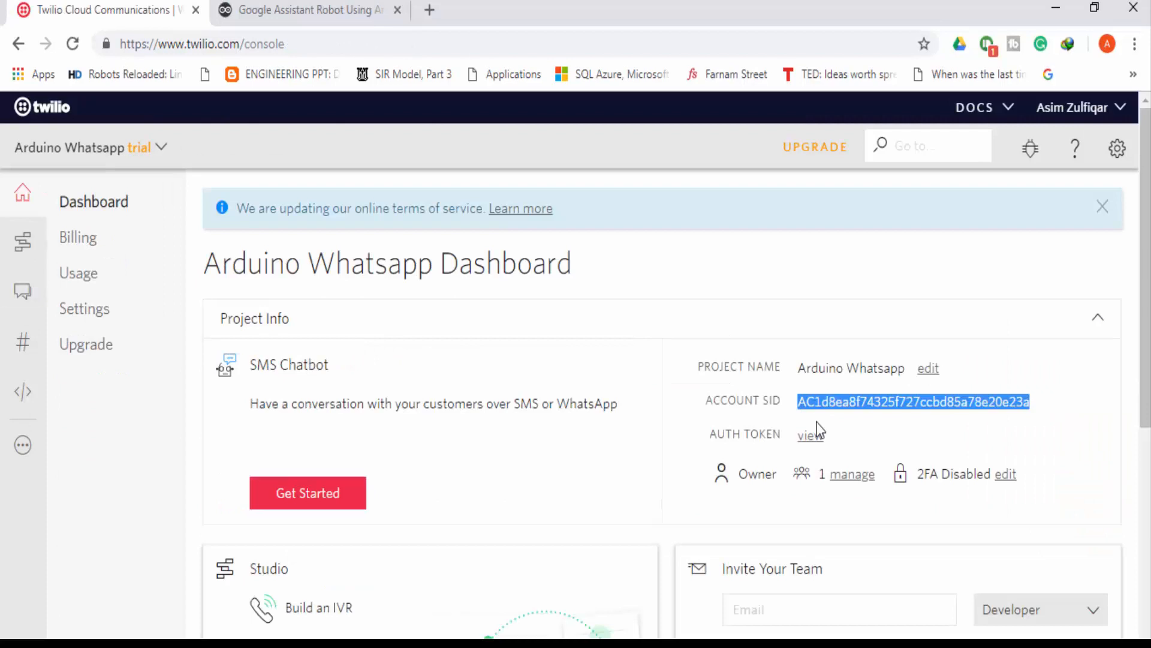
left_click(807, 435)
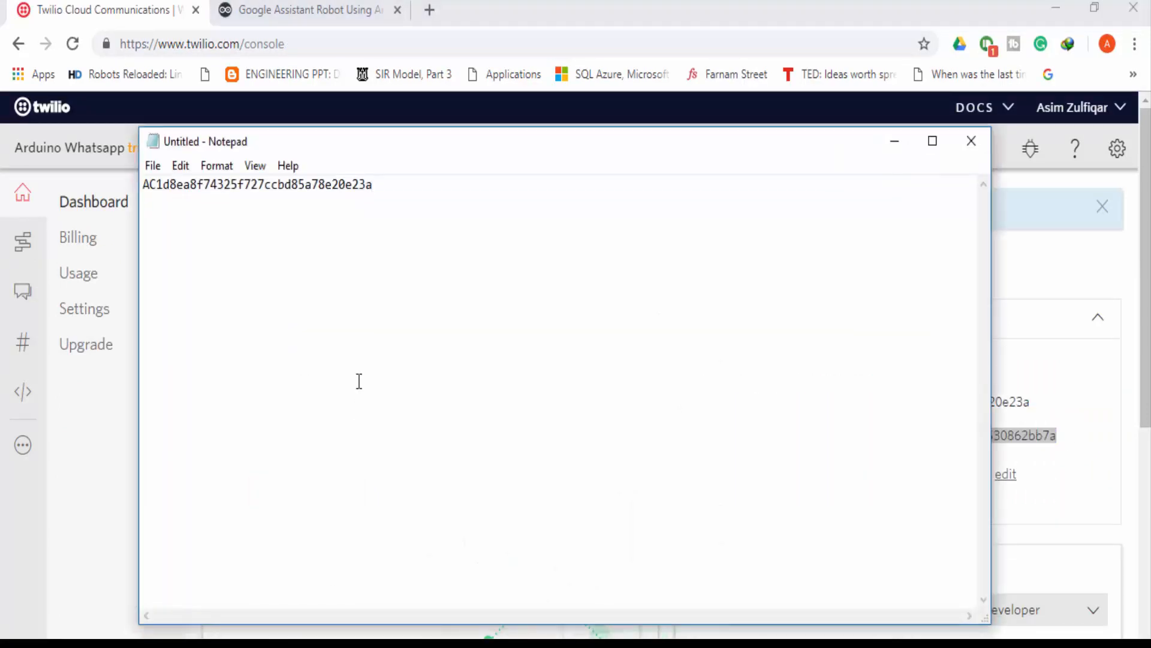
left_click(972, 140)
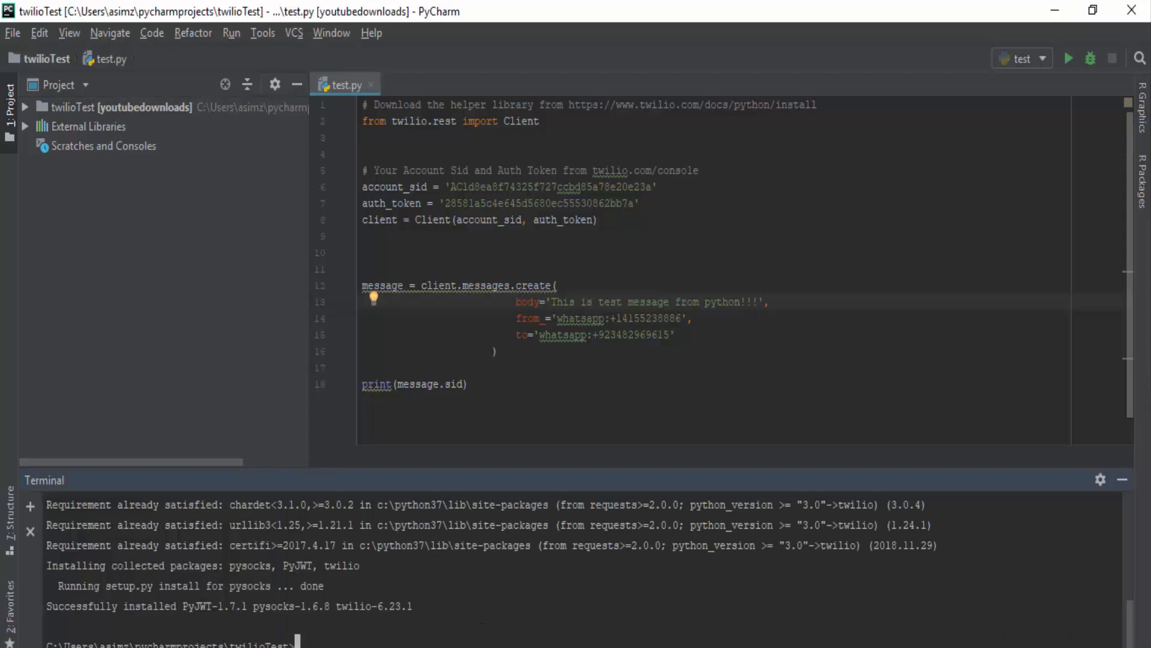
Install twilio with pip in PyCharm's terminal and add the SID and token to test.py.
type("pi")
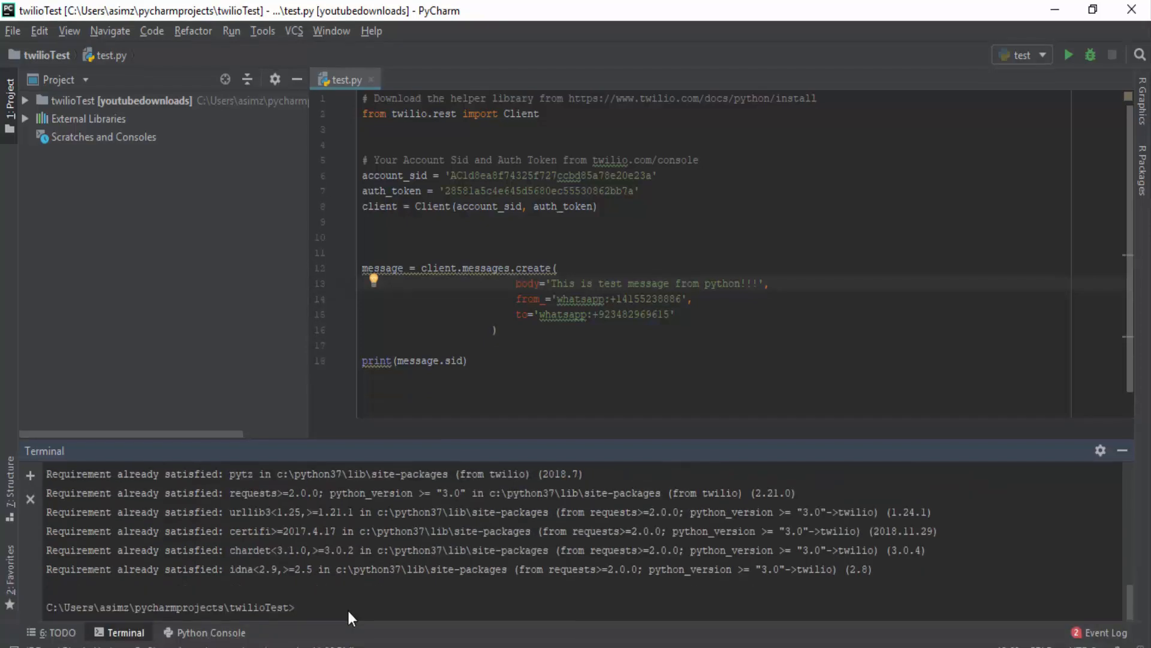
mouse_move(492, 435)
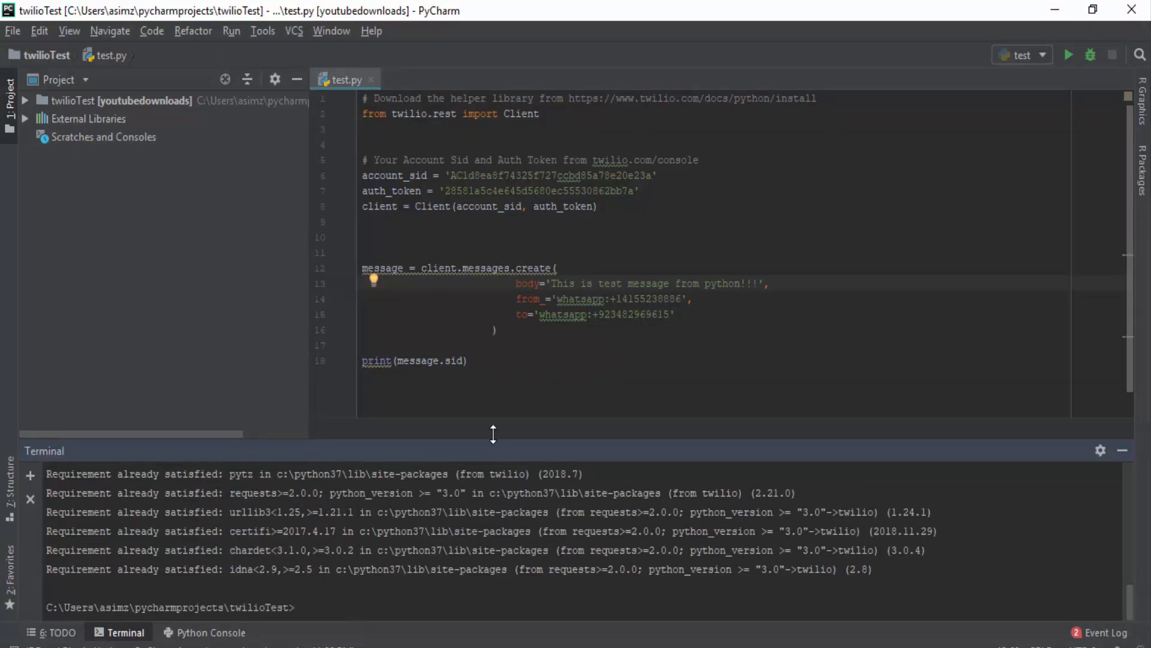
Paste the auth token into test.py and run the Twilio WhatsApp script.
key("ctrl+a")
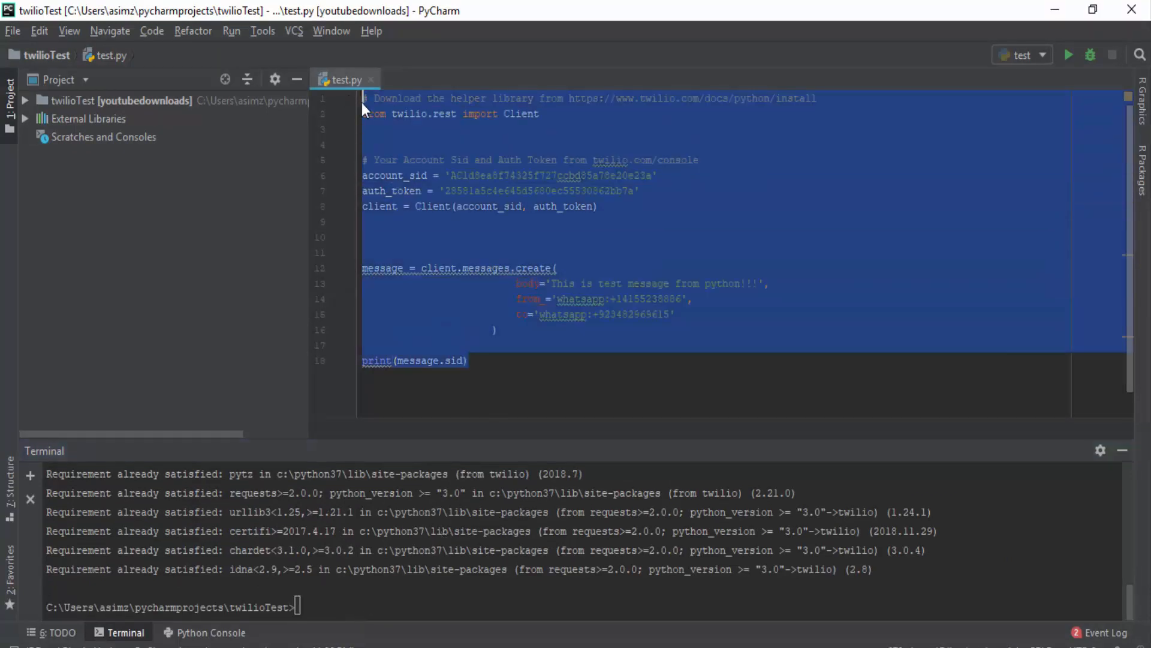
mouse_move(519, 270)
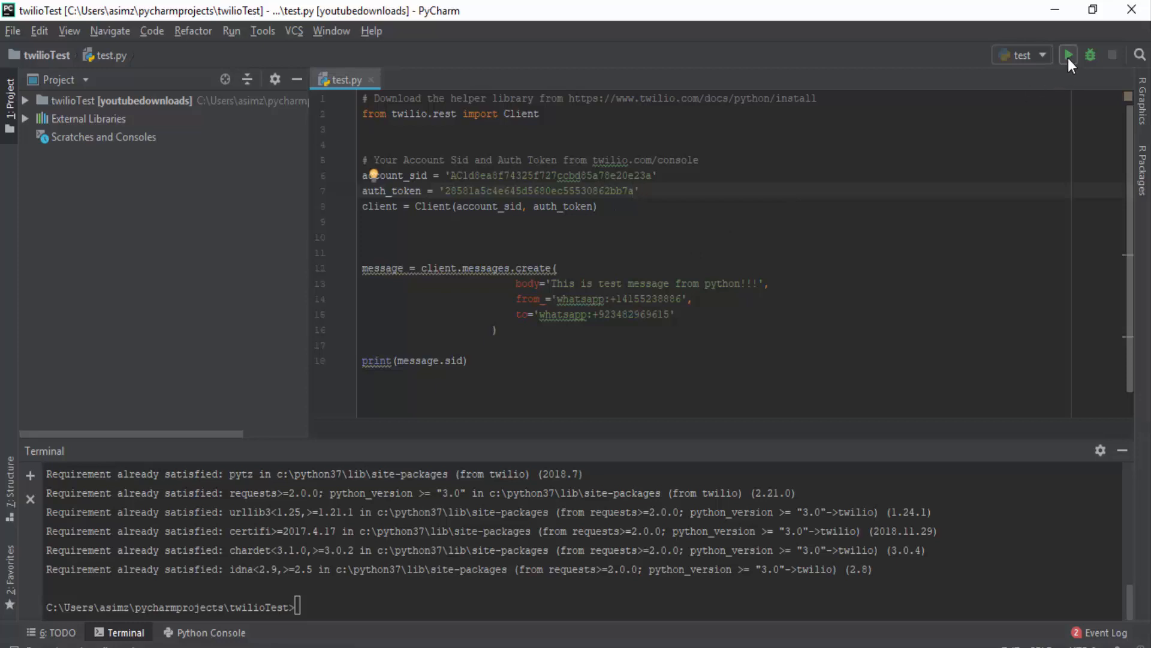
left_click(1069, 55)
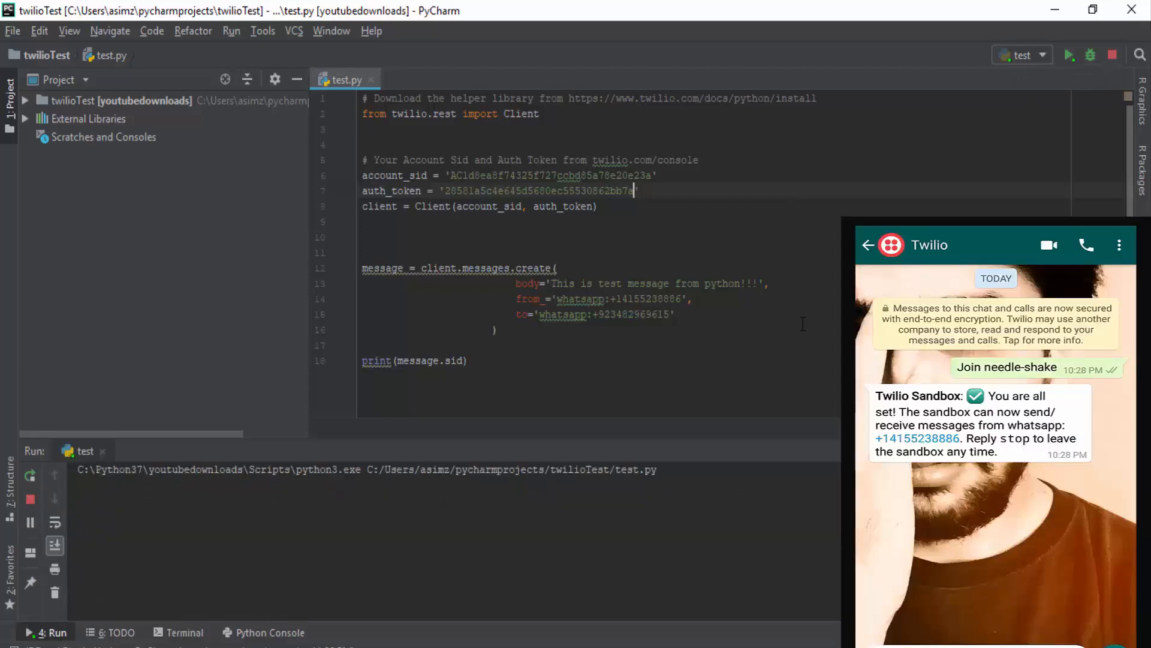
left_click(1069, 55)
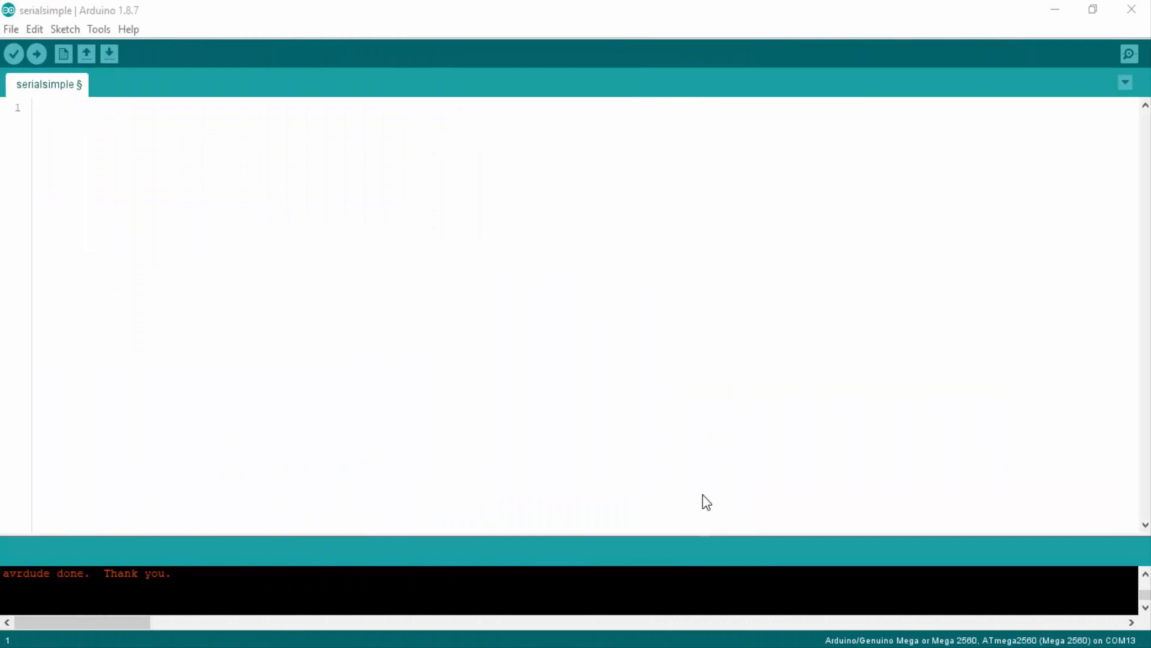
Write serialsimple: declare val and tempPin, begin serial at 9600, print Celsius every second.
type("int val;")
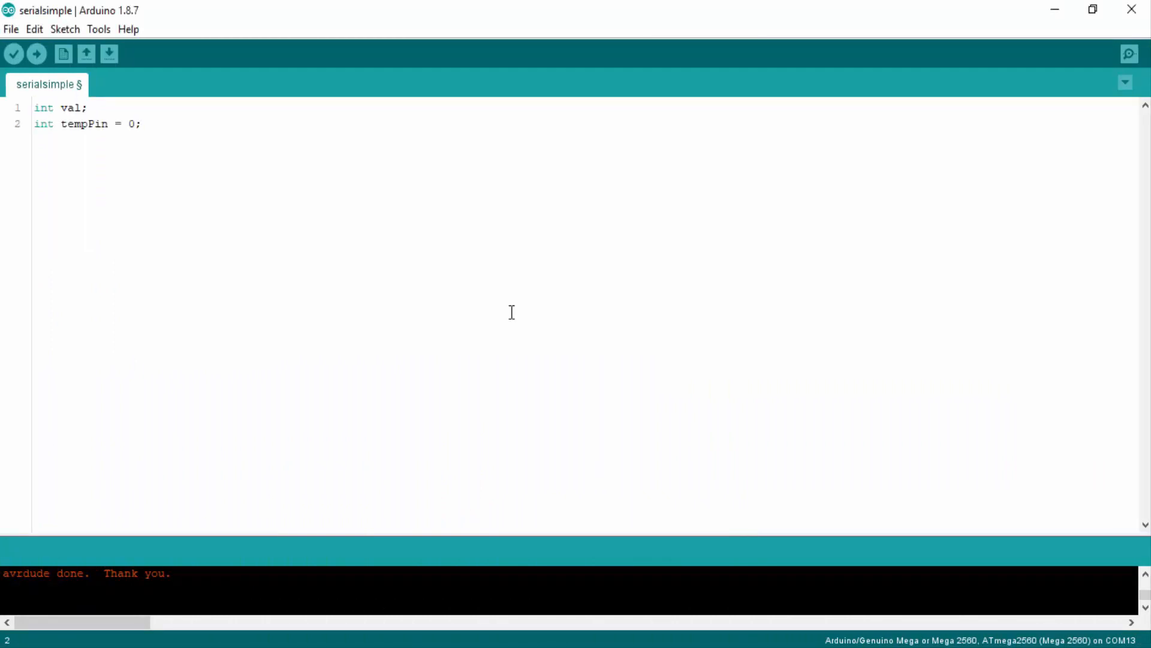
type("void setup()")
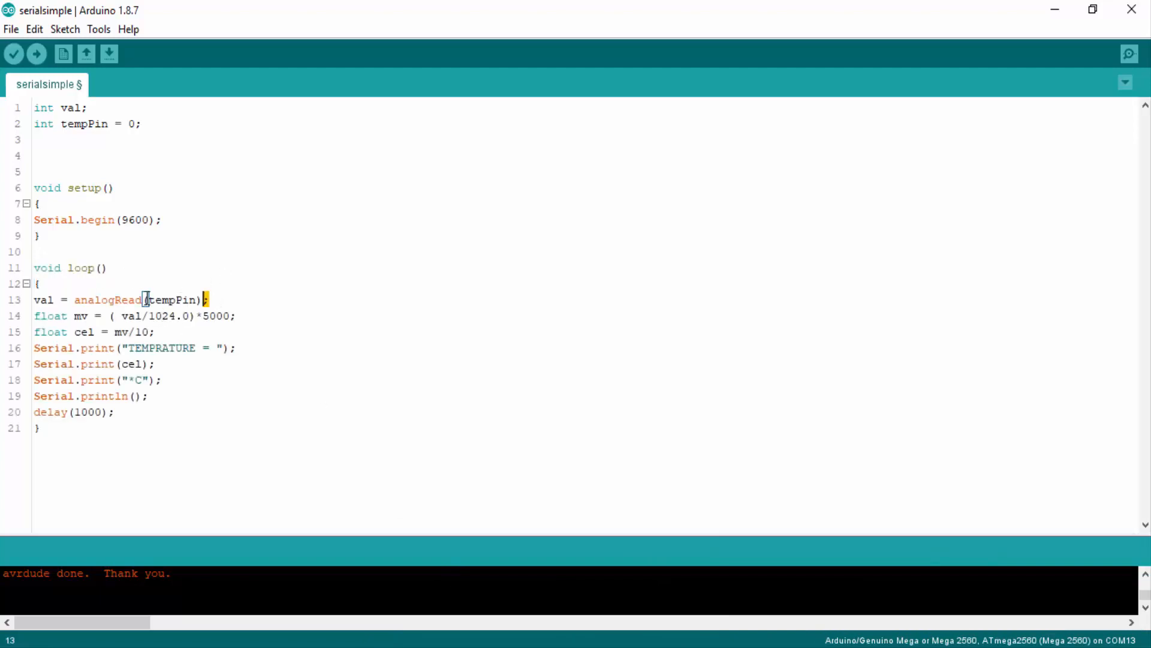
triple_click(108, 299)
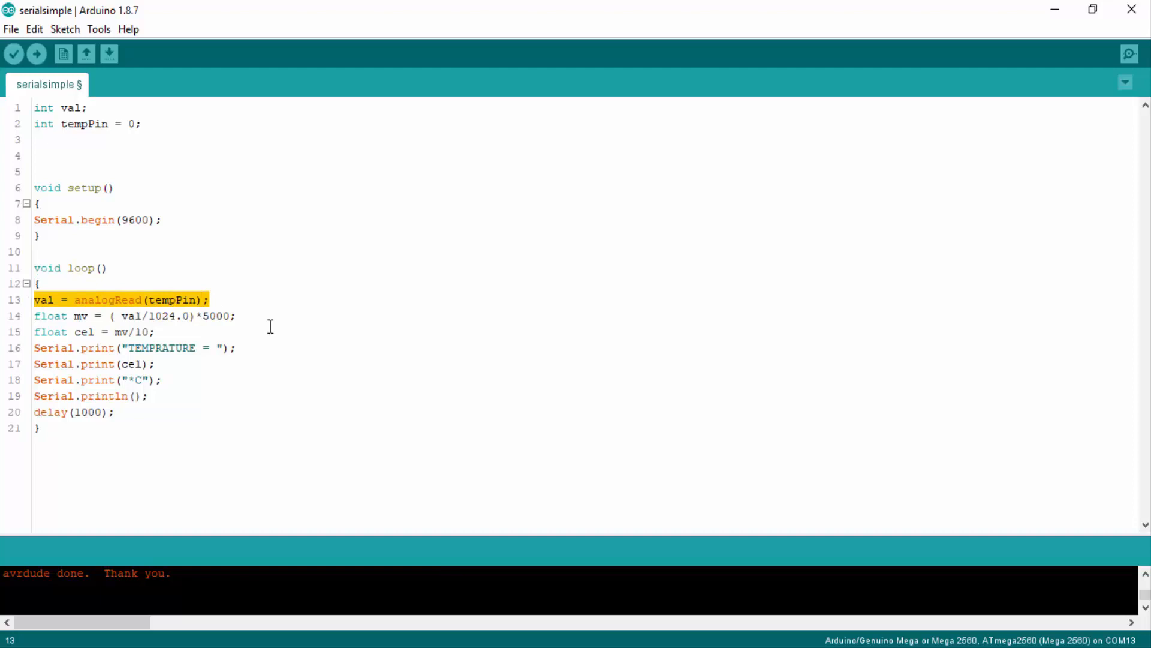
left_click(119, 316)
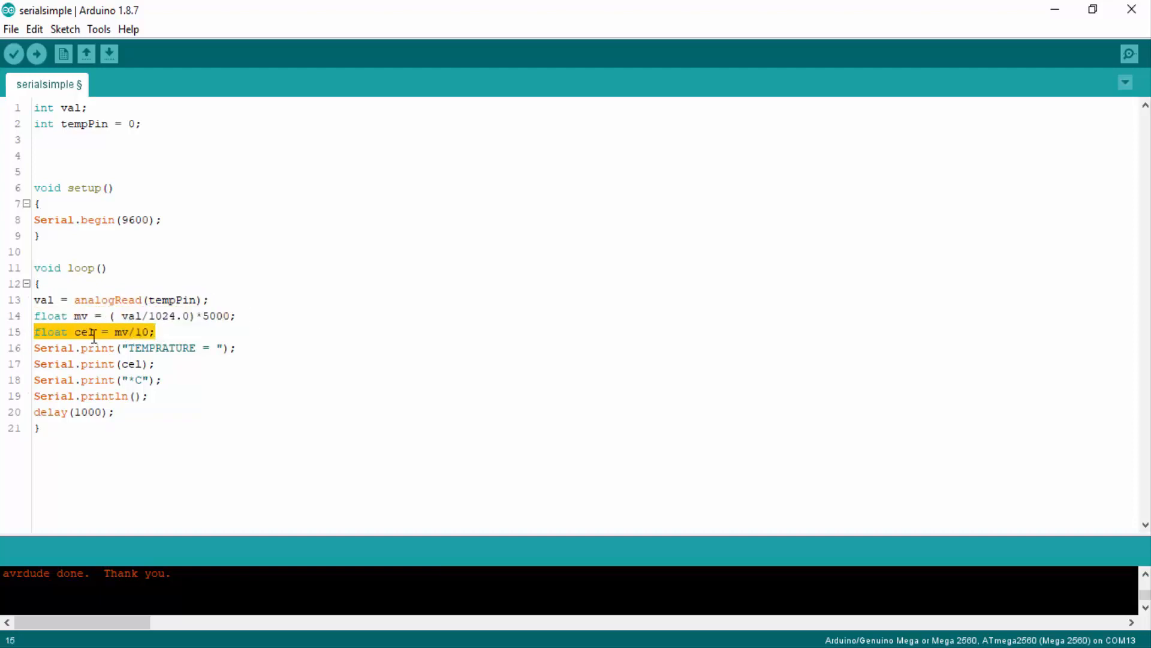
mouse_move(135, 418)
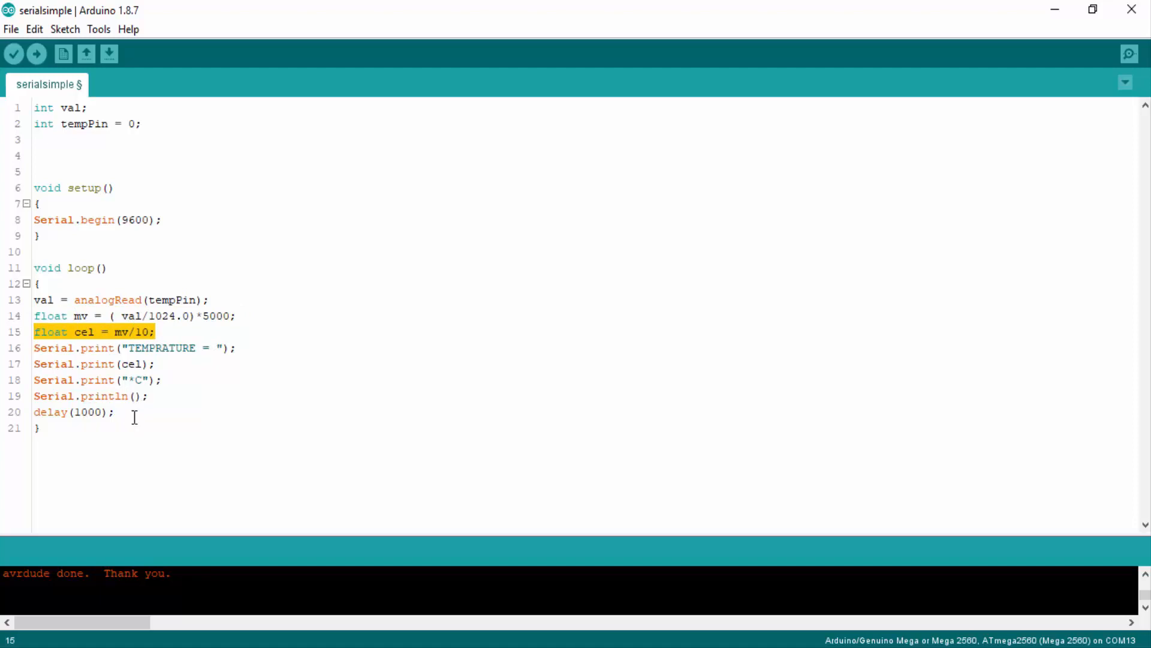
left_click(38, 54)
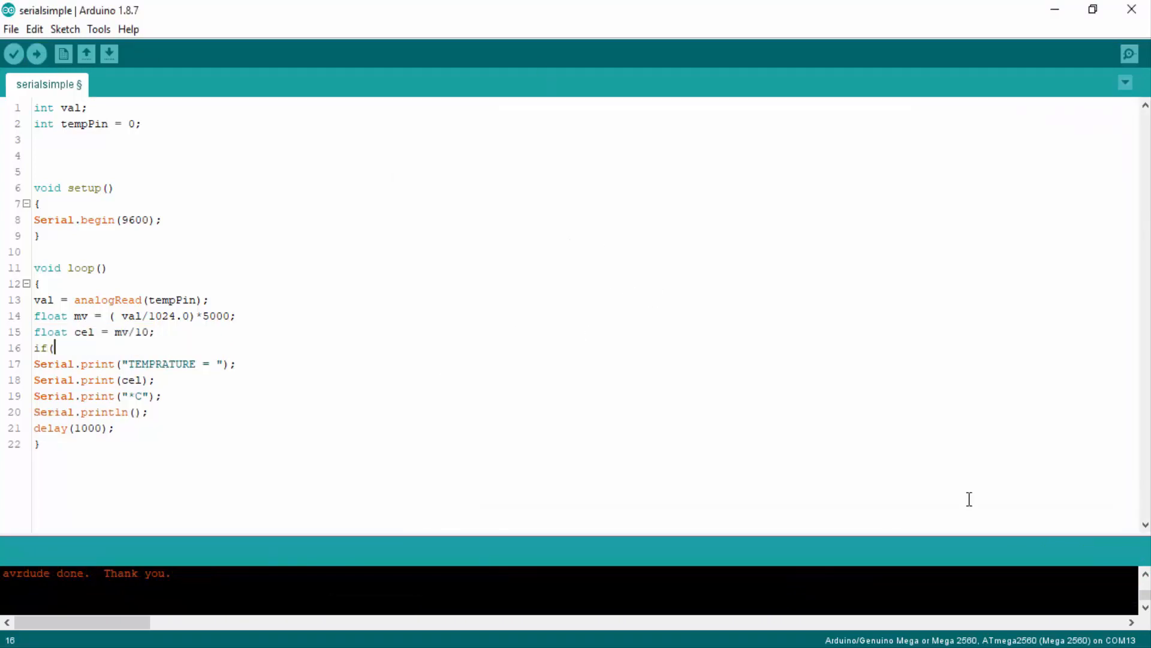
Type an if(cel>=12.00 condition with an opening brace after the cel line.
type("cel>=1")
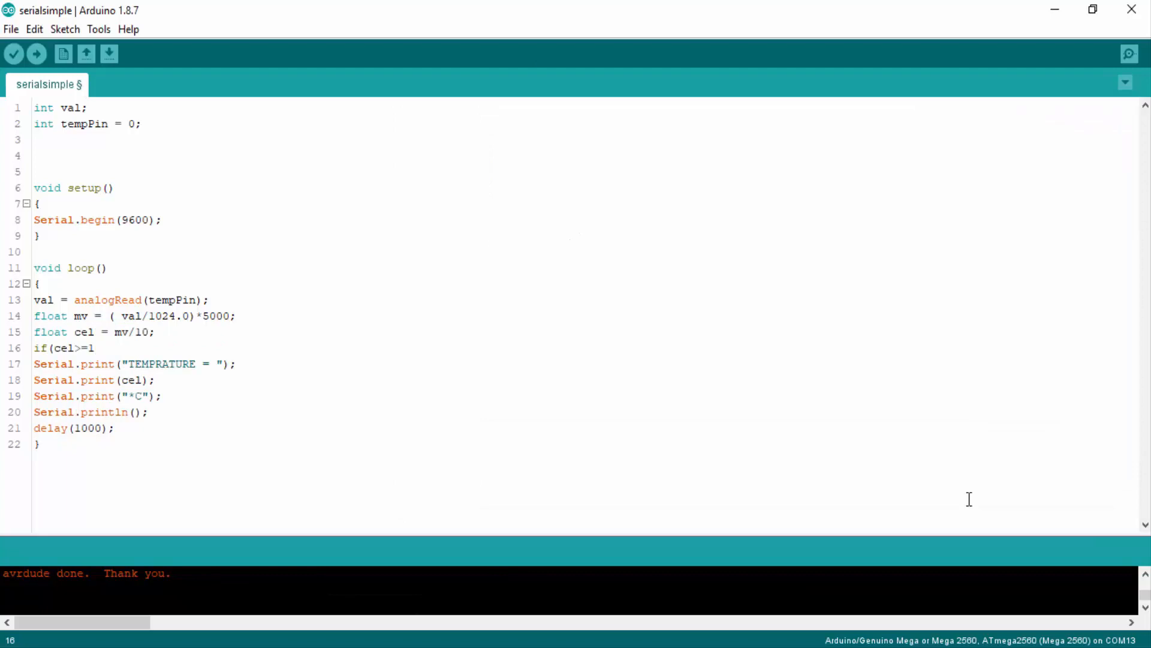
type("2.00{")
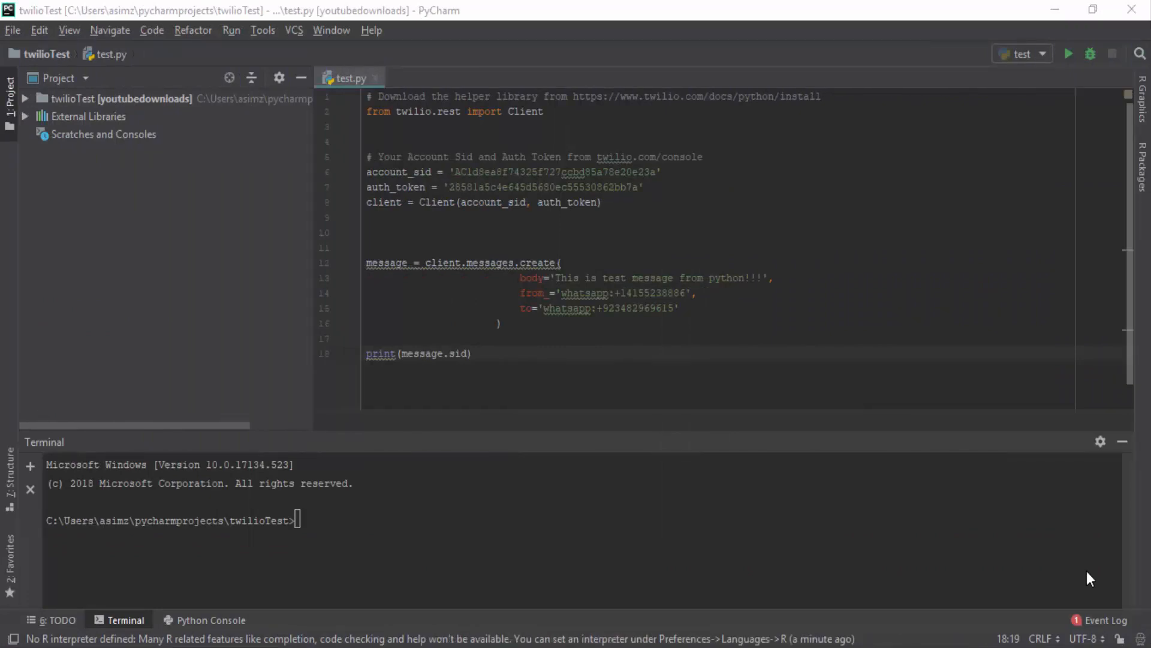
Run pip install pyserial in the terminal, then begin an import line in test.py.
type("pip install")
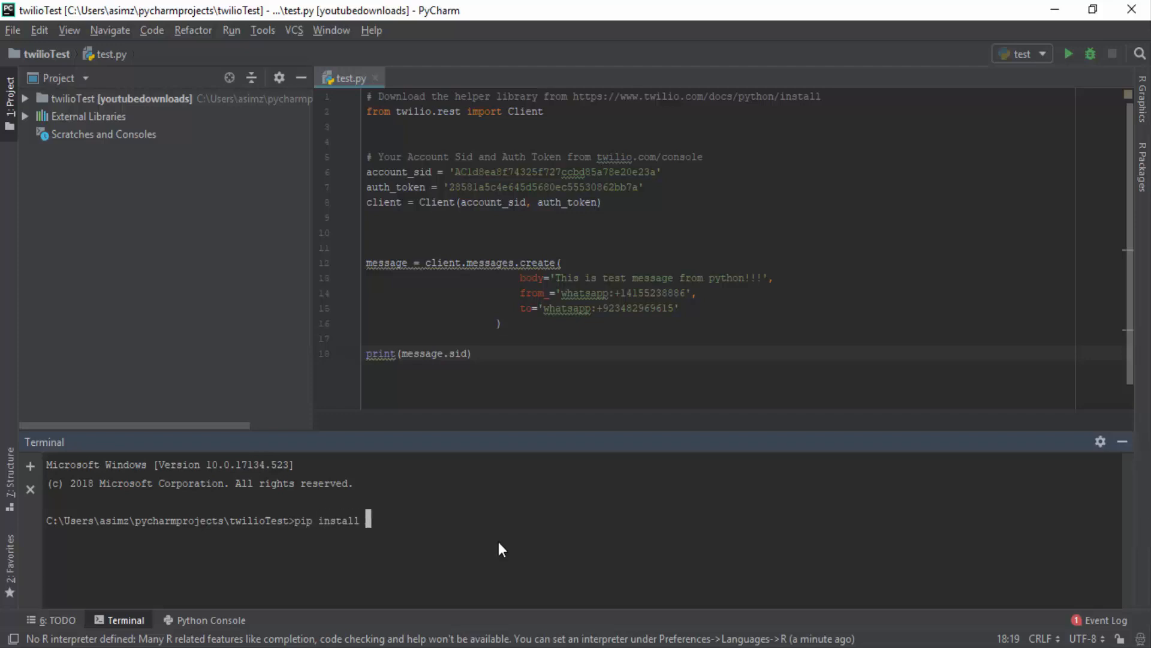
type("pyserial")
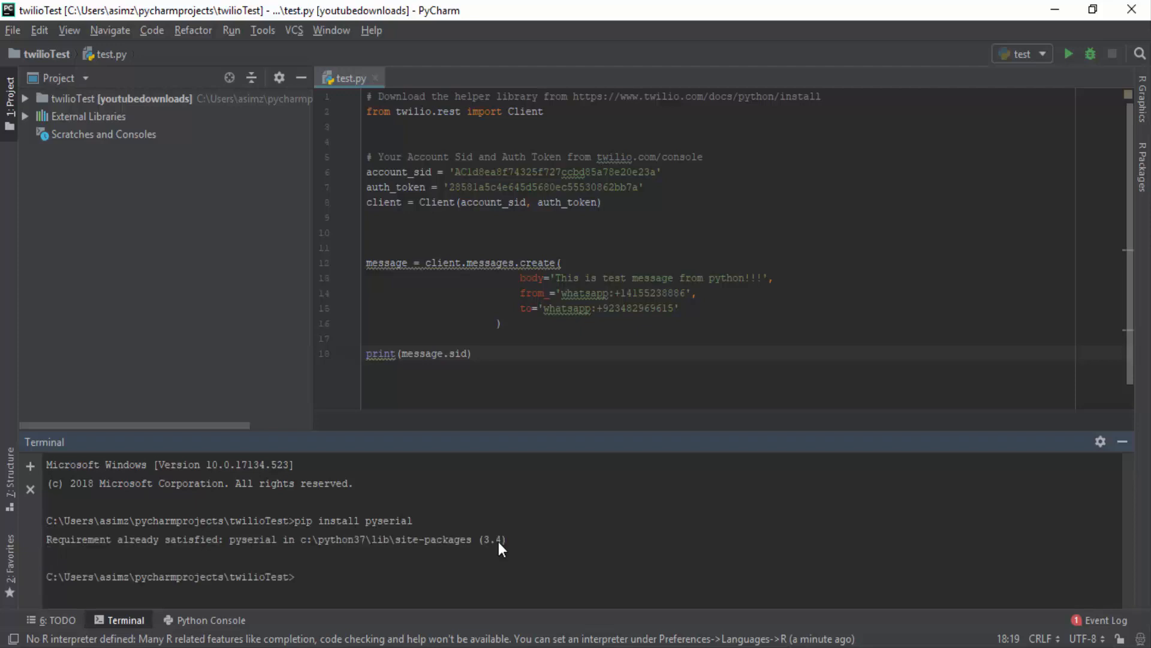
mouse_move(109, 554)
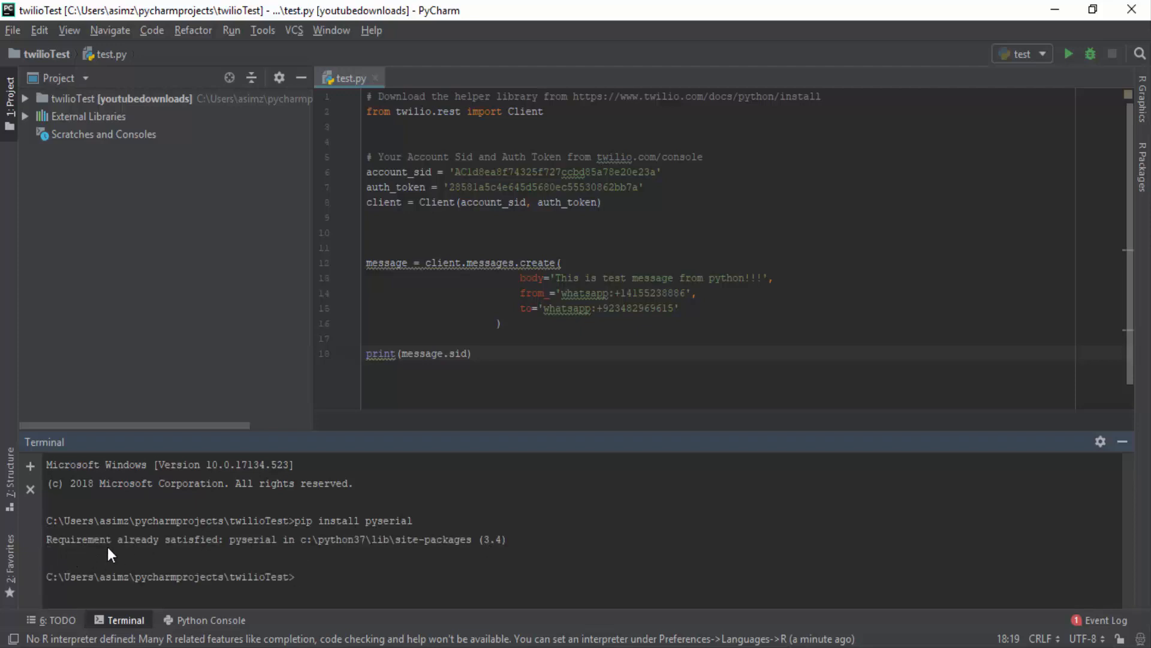
type("im")
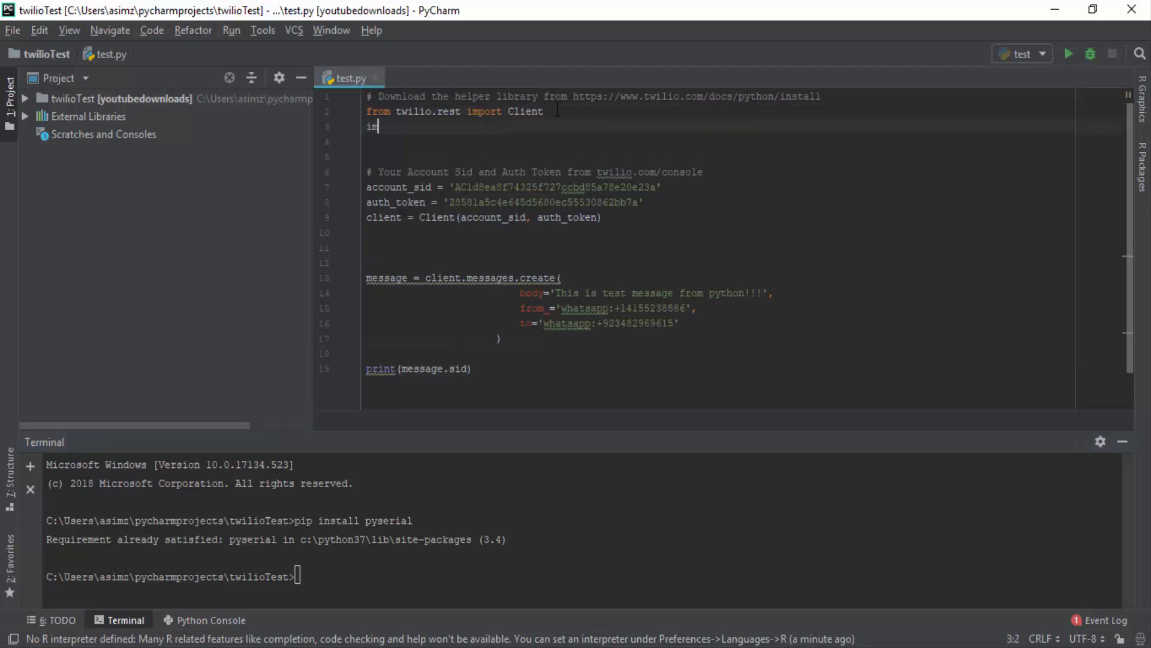
Add import serial and ser = serial.Serial('COM13', 9600) to test.py.
type("mport serial")
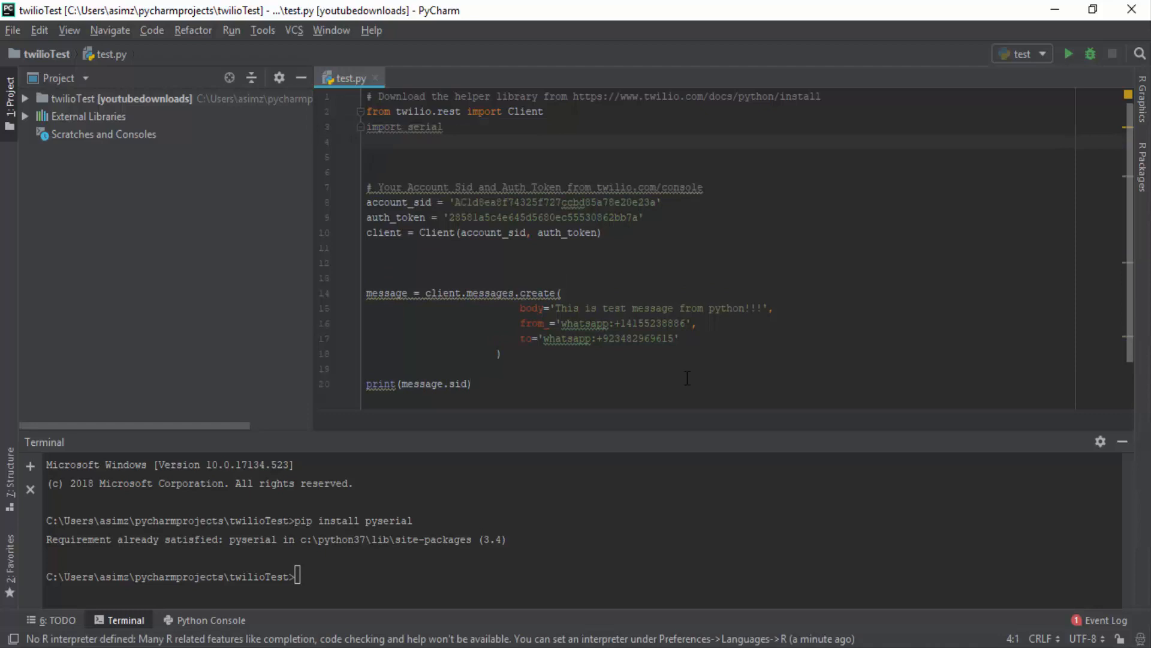
type("ser = serial.Serial('COM', 9600)")
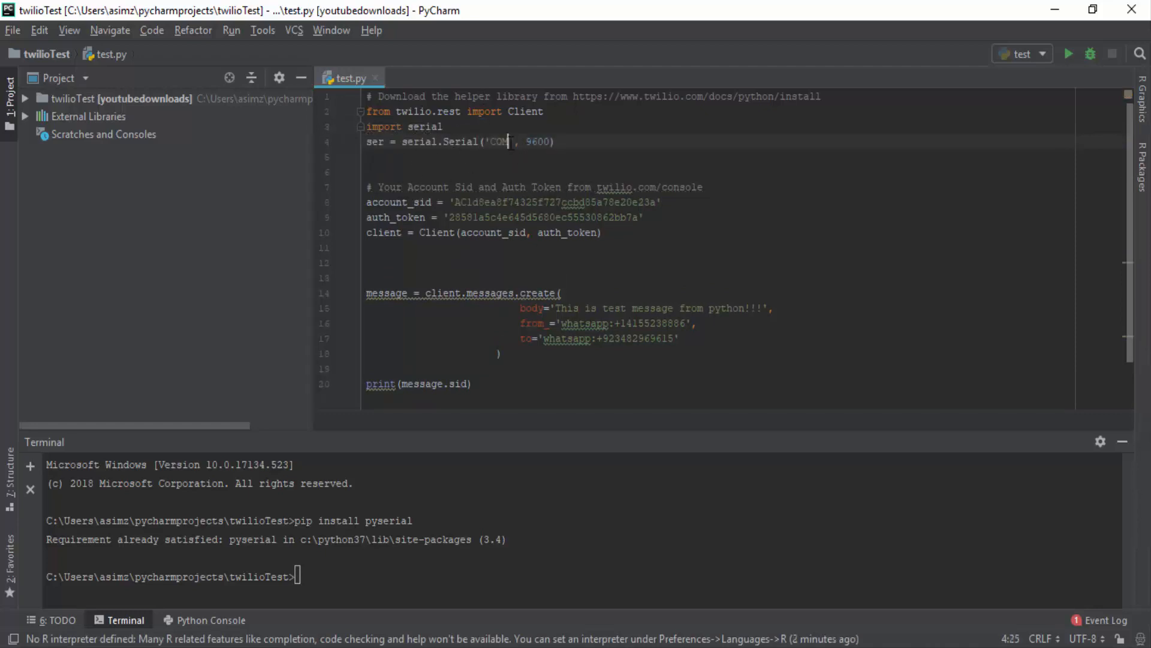
type("13")
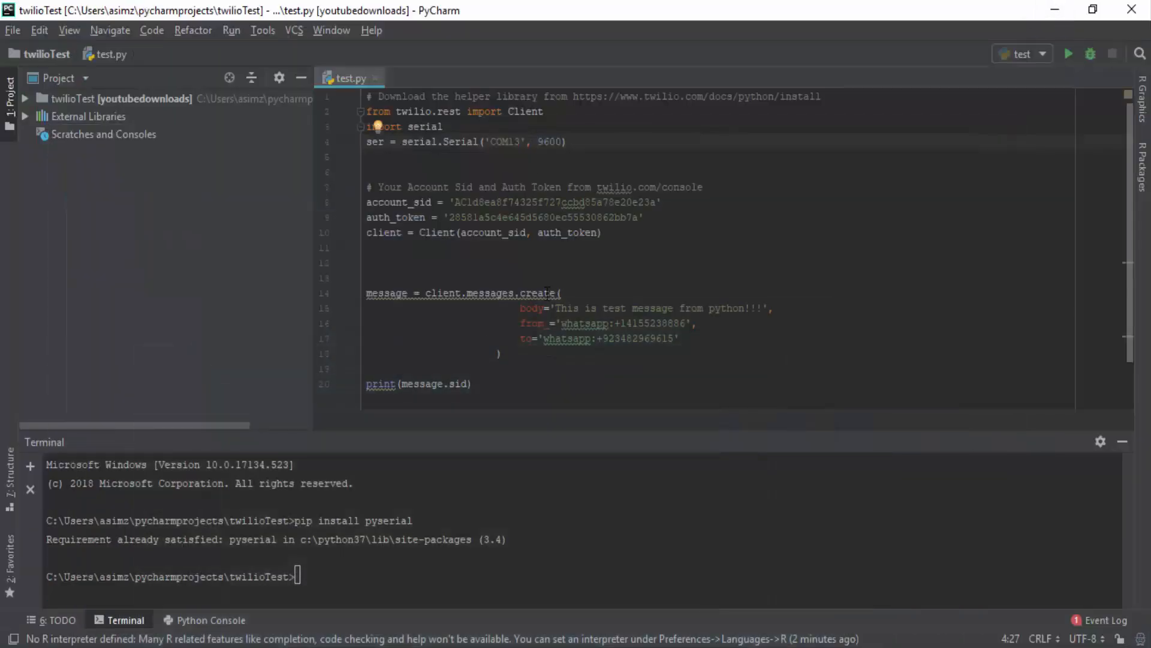
double_click(550, 141)
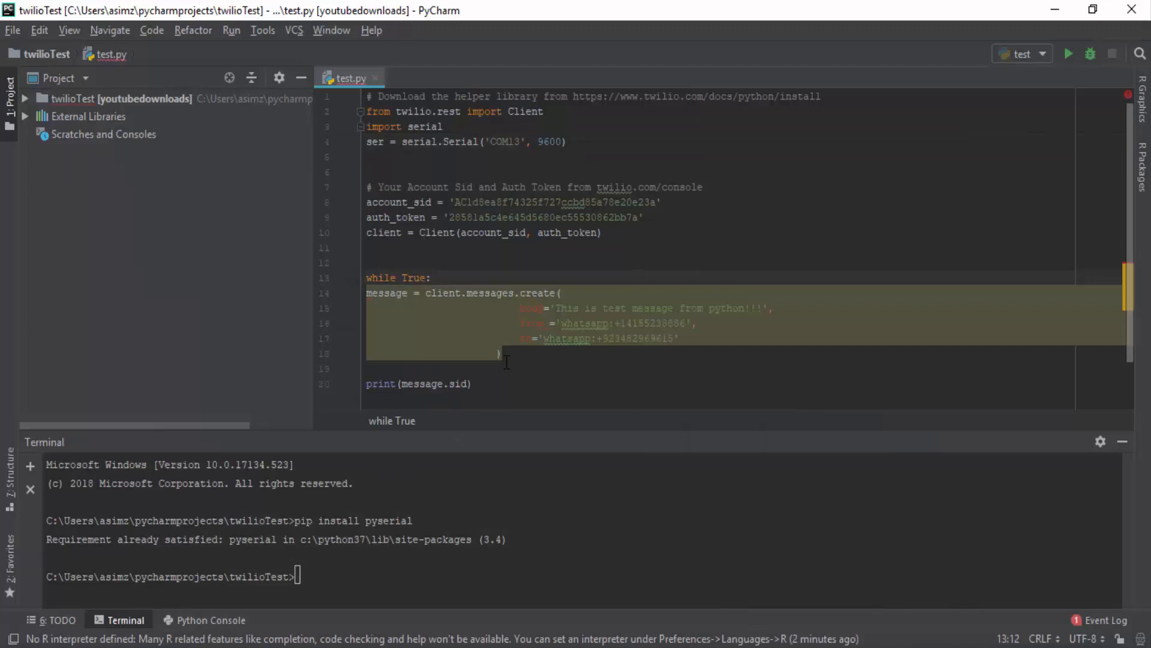
Loop reading temp via ser.readline().decode(), send "Alert!!! The temp is" messages, and run the script.
type("while ser.inWaiting():")
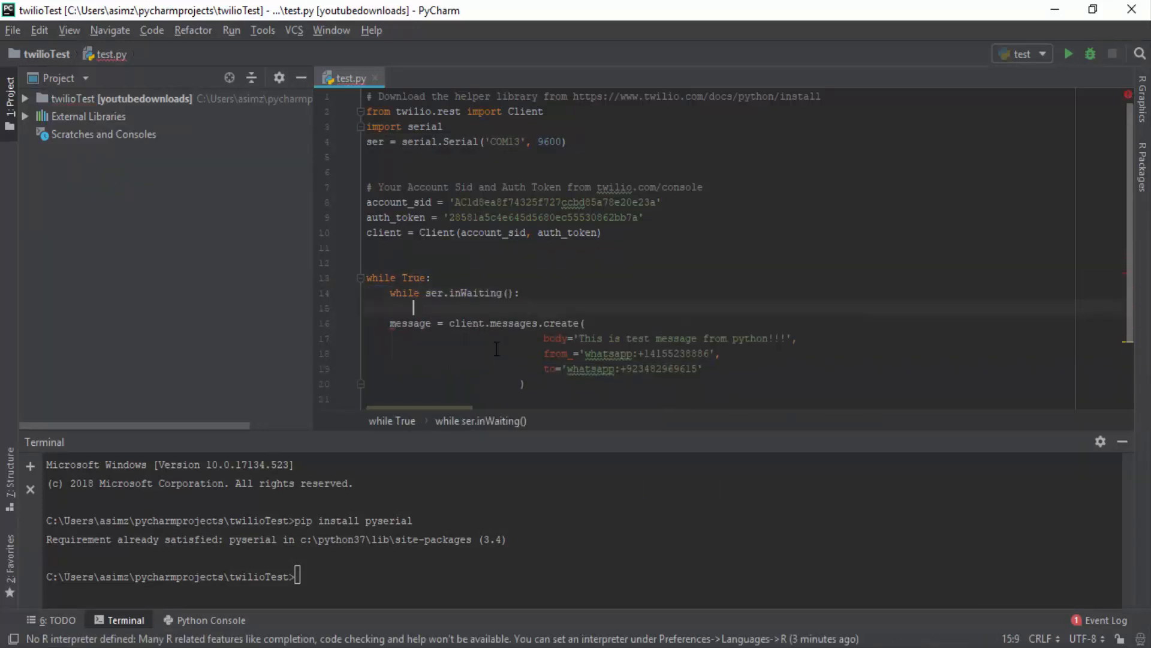
type("temp =")
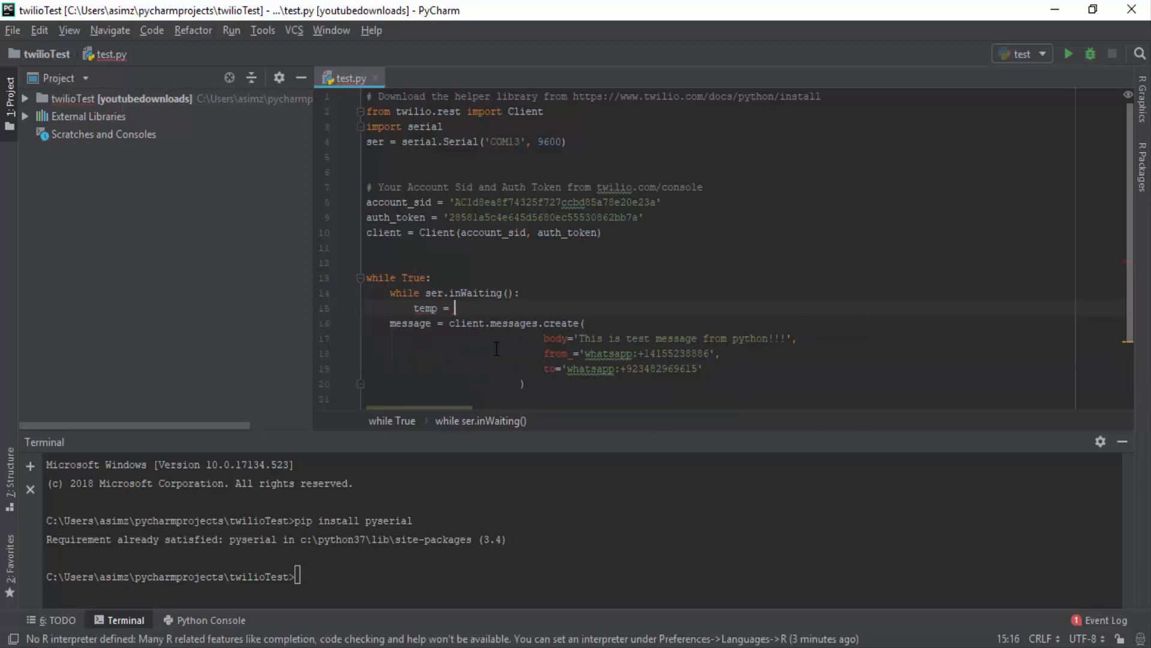
type("ser.readline().decode()")
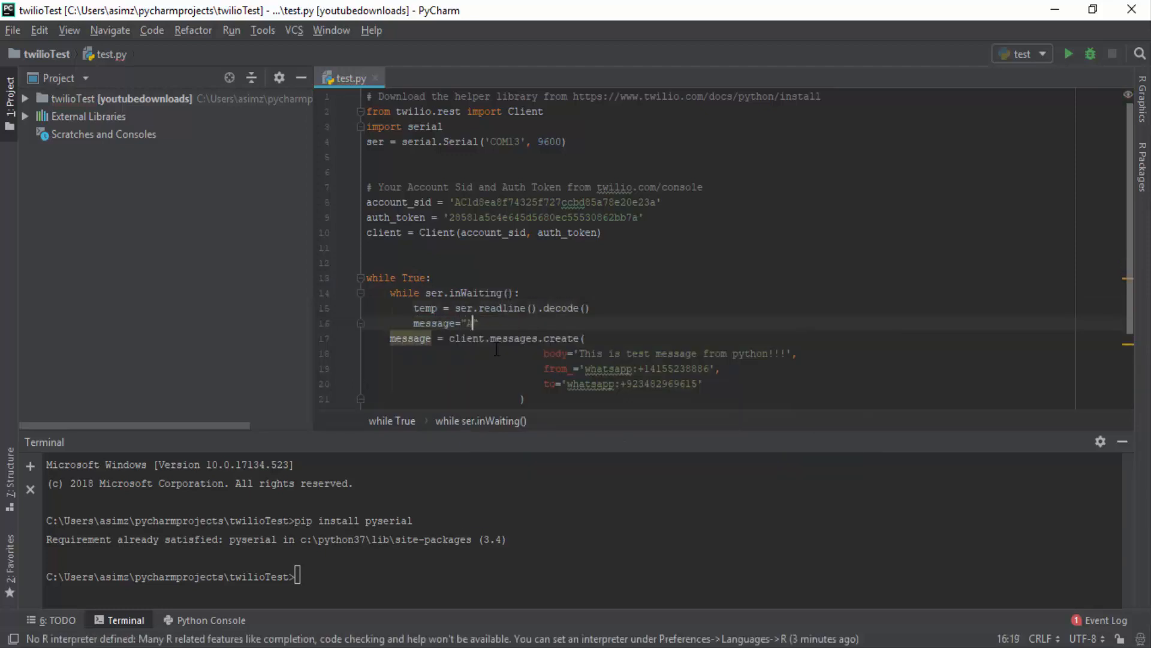
type("Alert!!!")
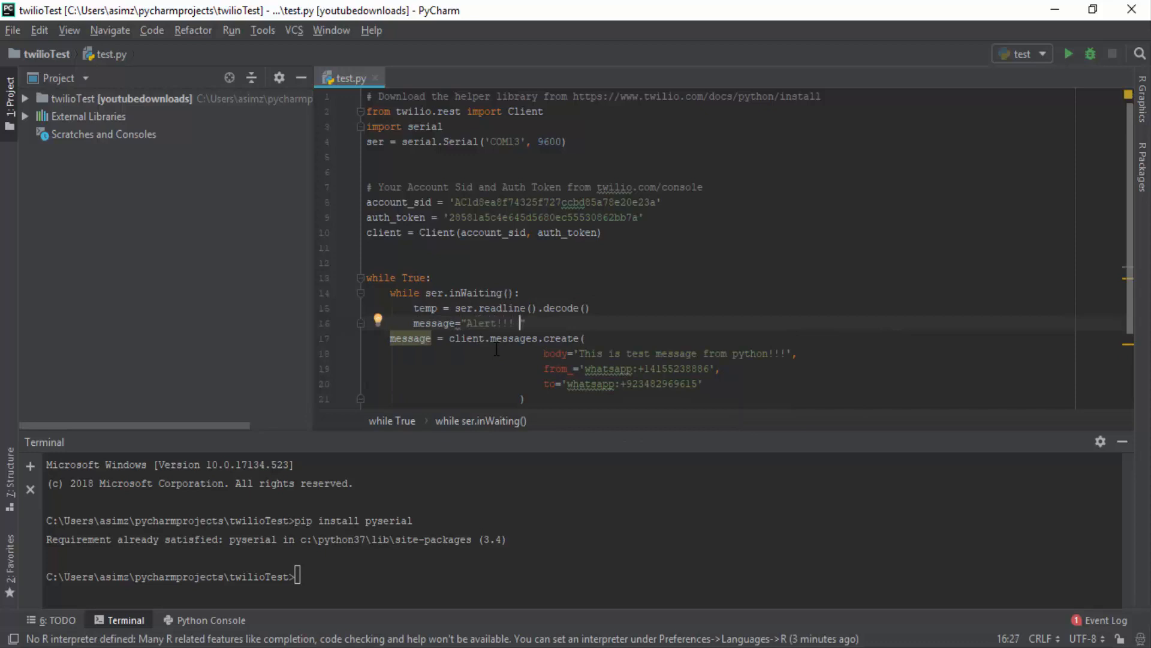
type("The temp is \"+s")
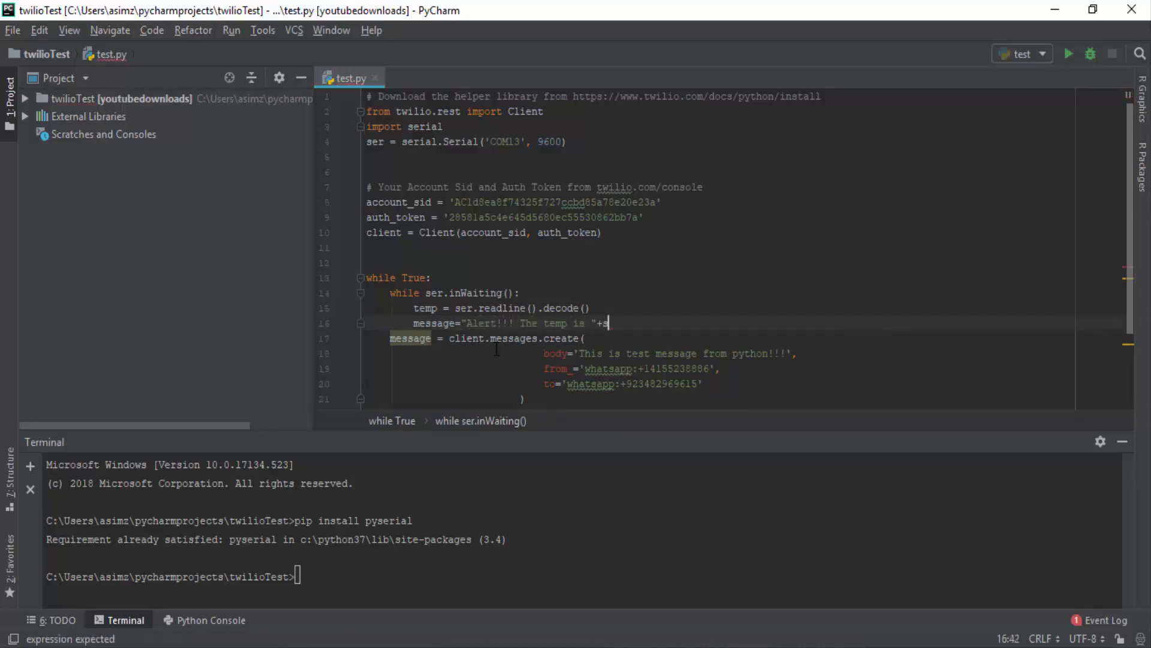
type("tr(temp)+\".\"")
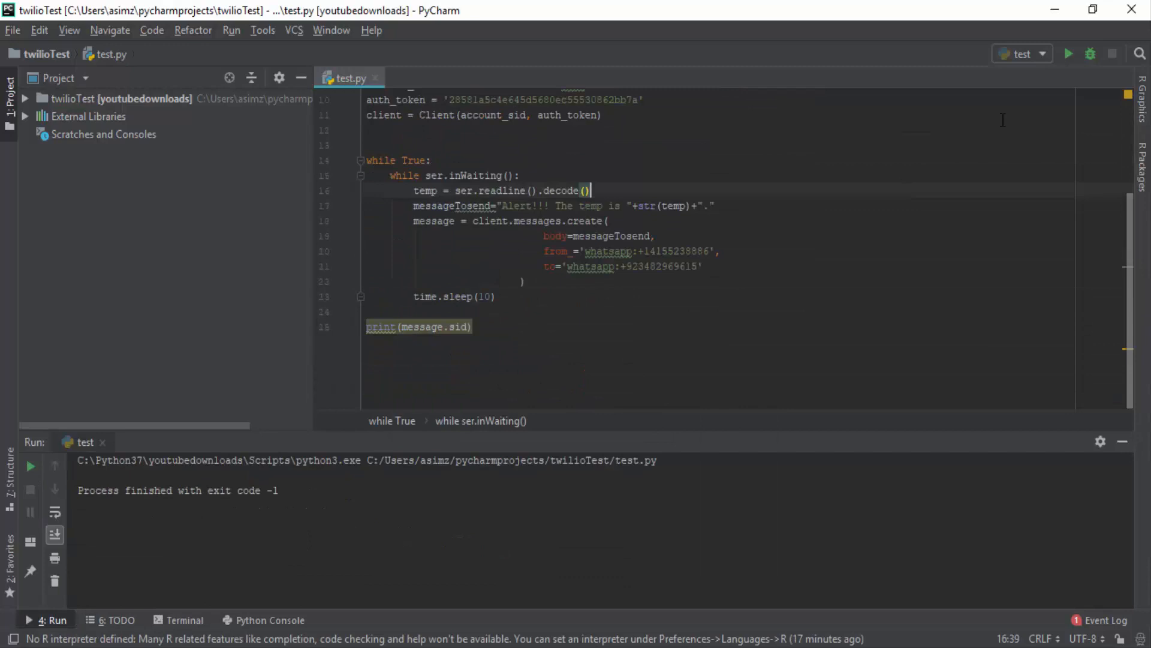
left_click(1069, 54)
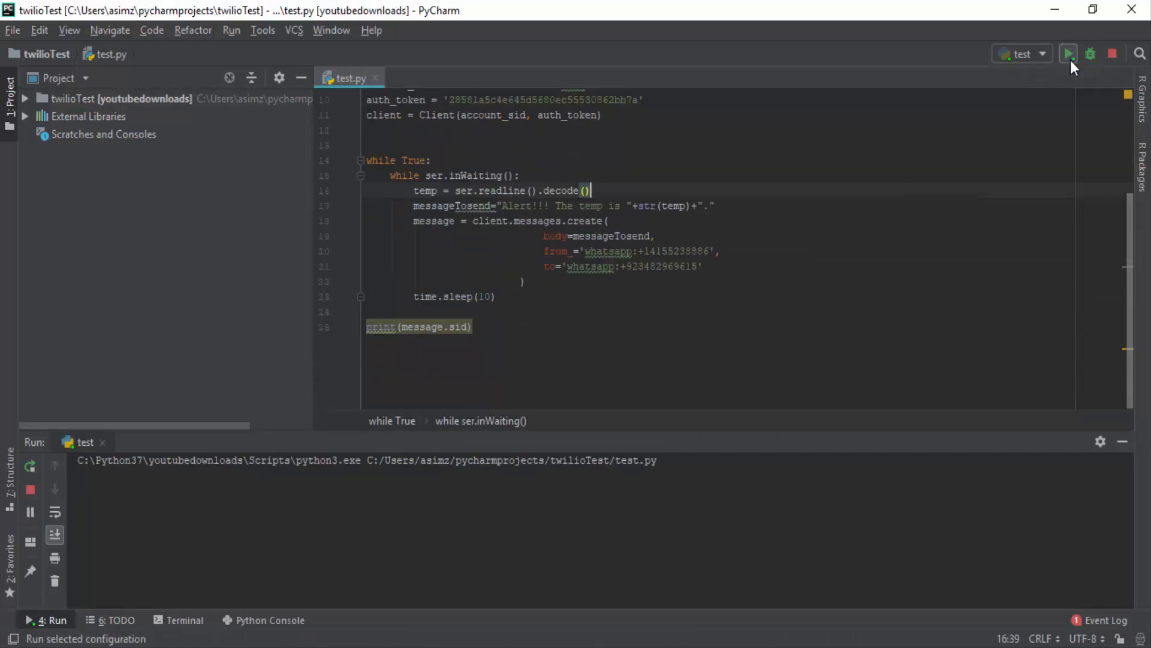